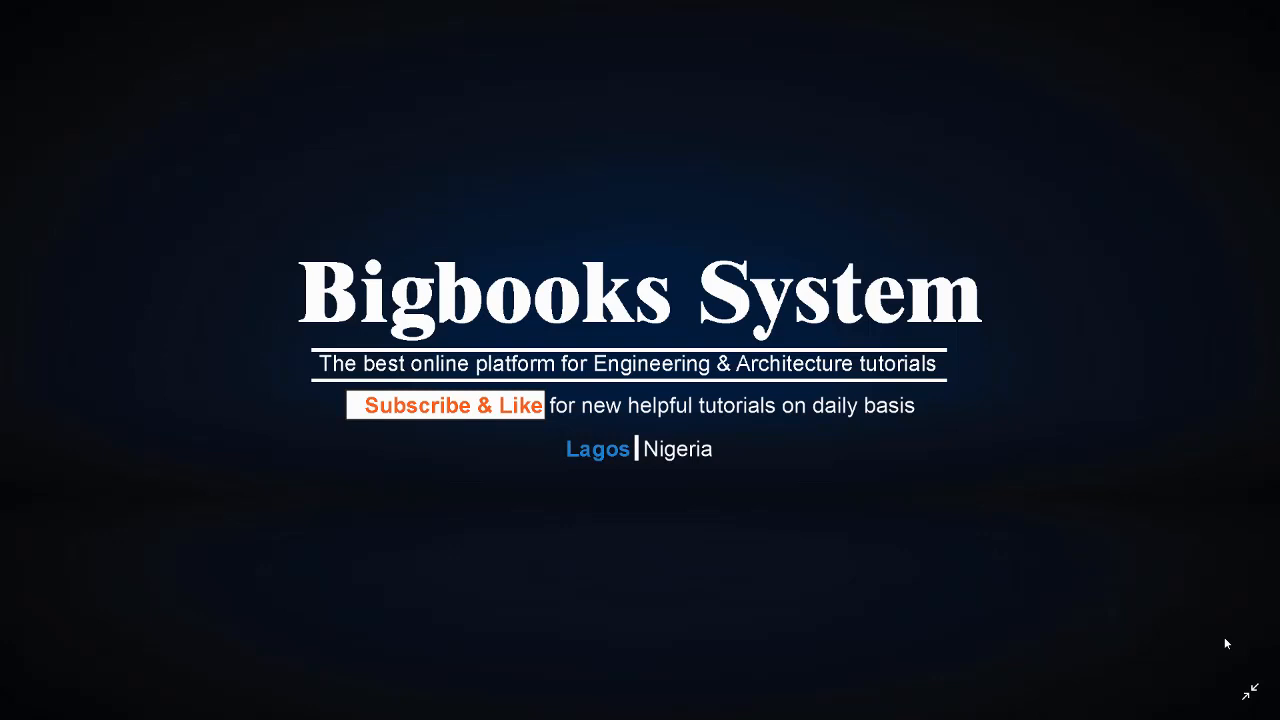
{"action": "mouse_move", "coordinate": [771, 692]}
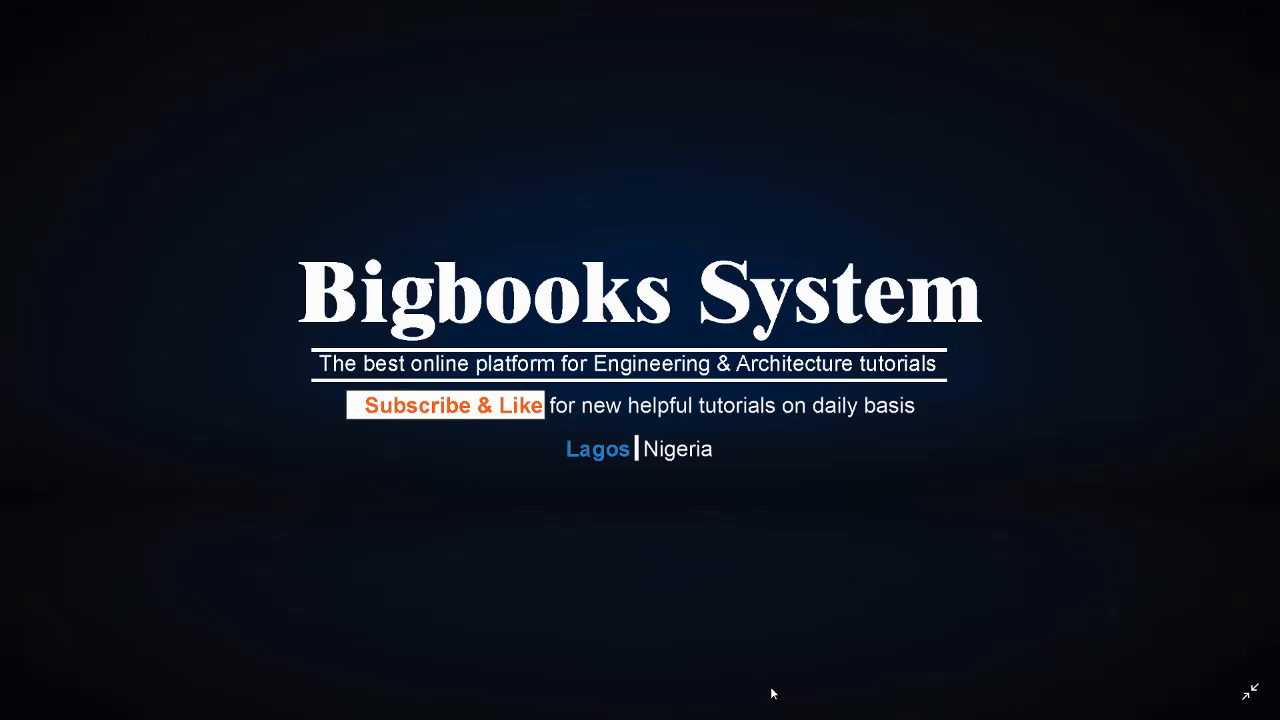
{"action": "mouse_move", "coordinate": [660, 583]}
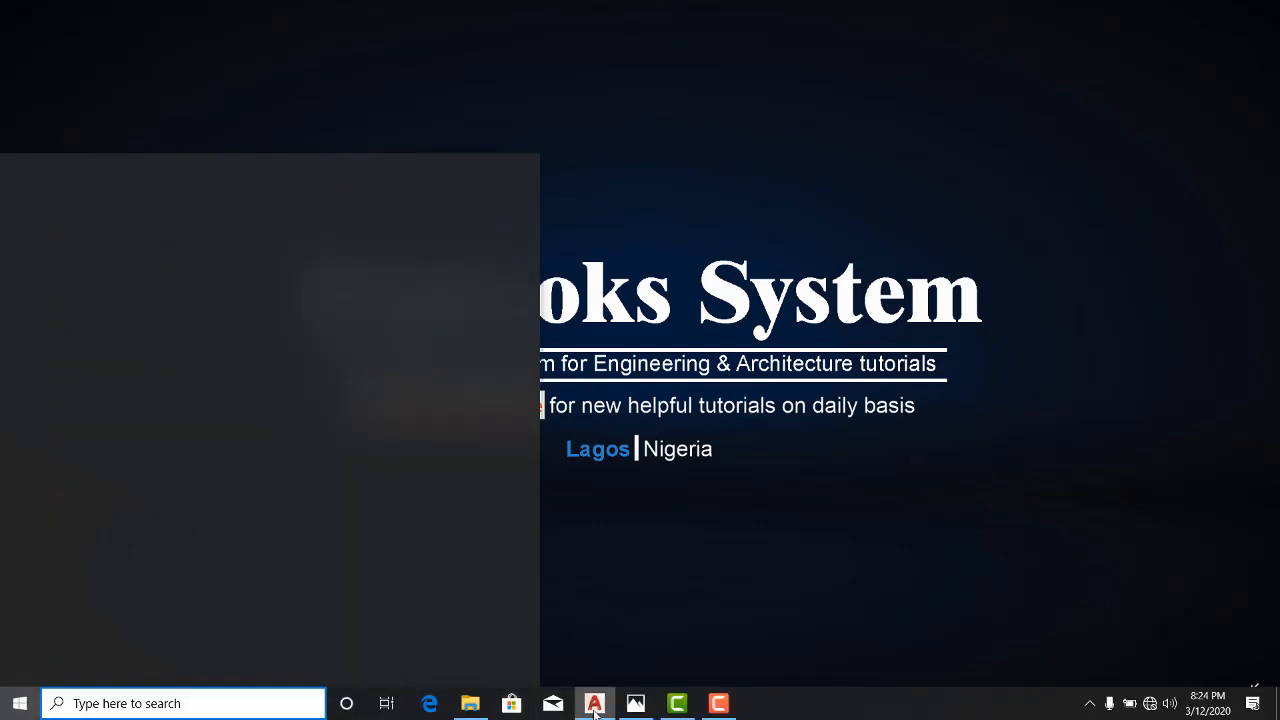
Bring the substation drawing set to the front and frame the ground floor plan sheet
{"action": "left_click", "coordinate": [594, 703]}
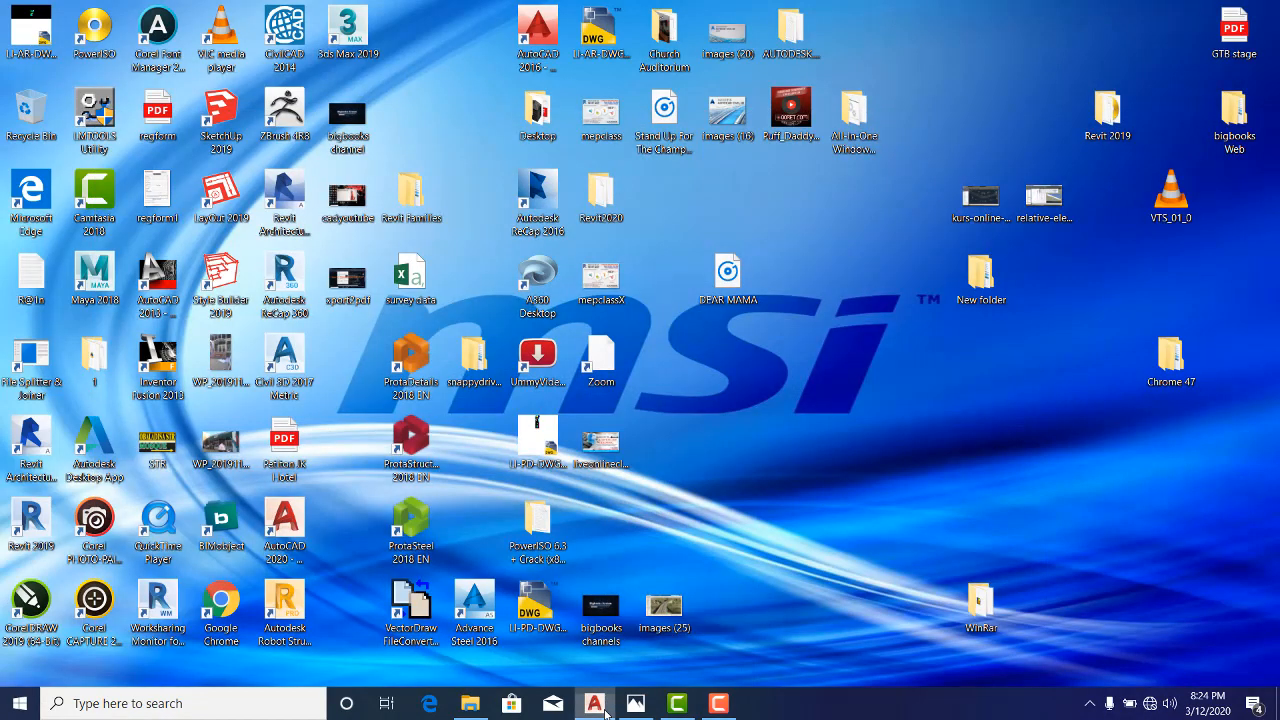
{"action": "left_click", "coordinate": [593, 703]}
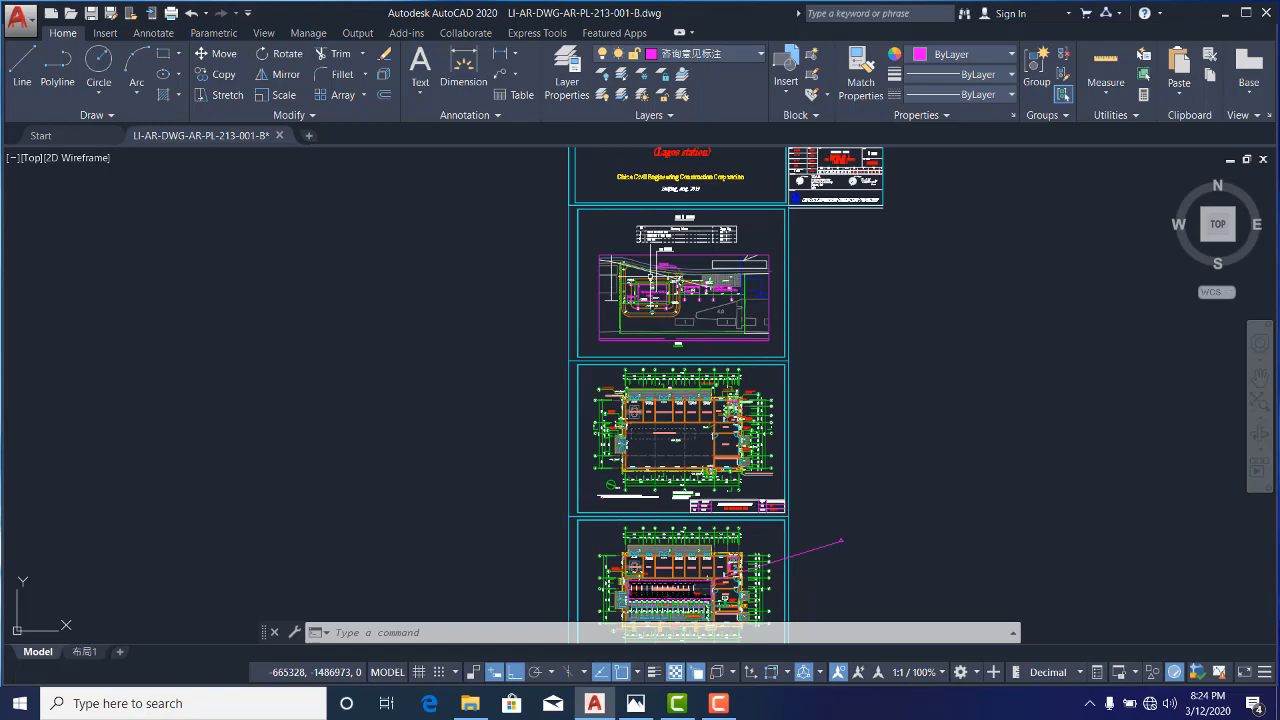
{"action": "mouse_move", "coordinate": [665, 442]}
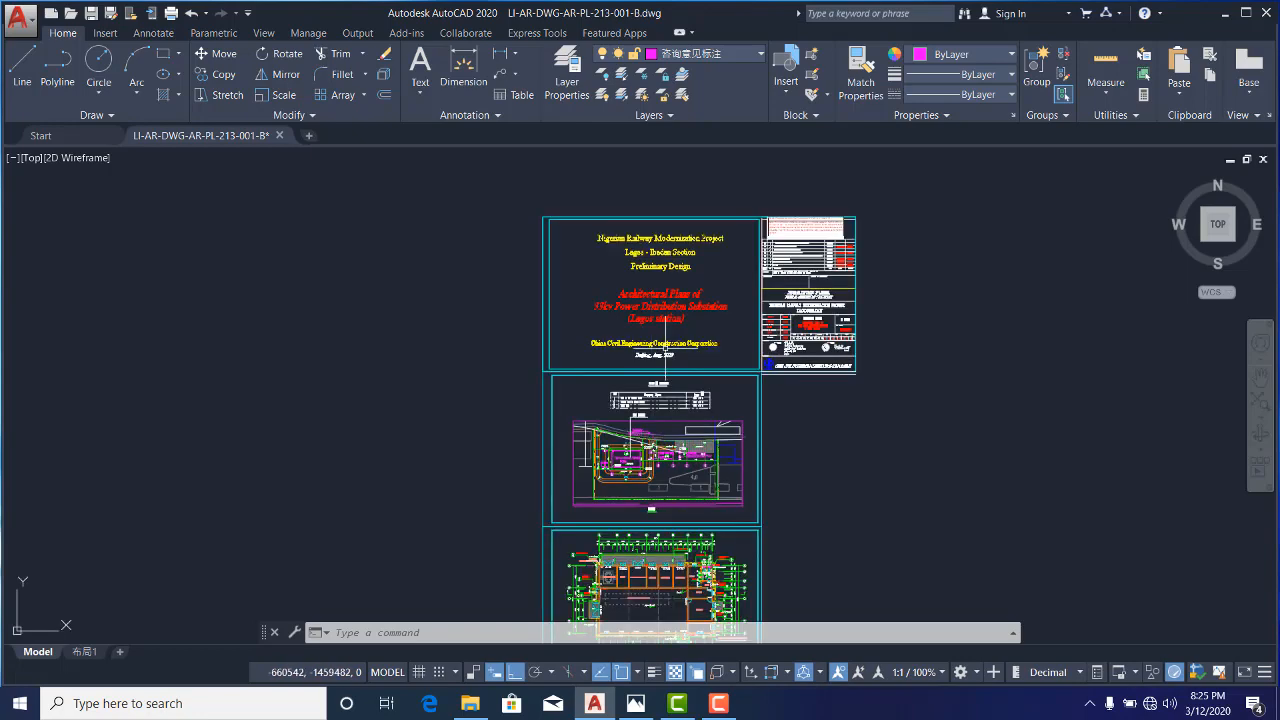
{"action": "scroll", "scroll_direction": "down", "scroll_amount": 3}
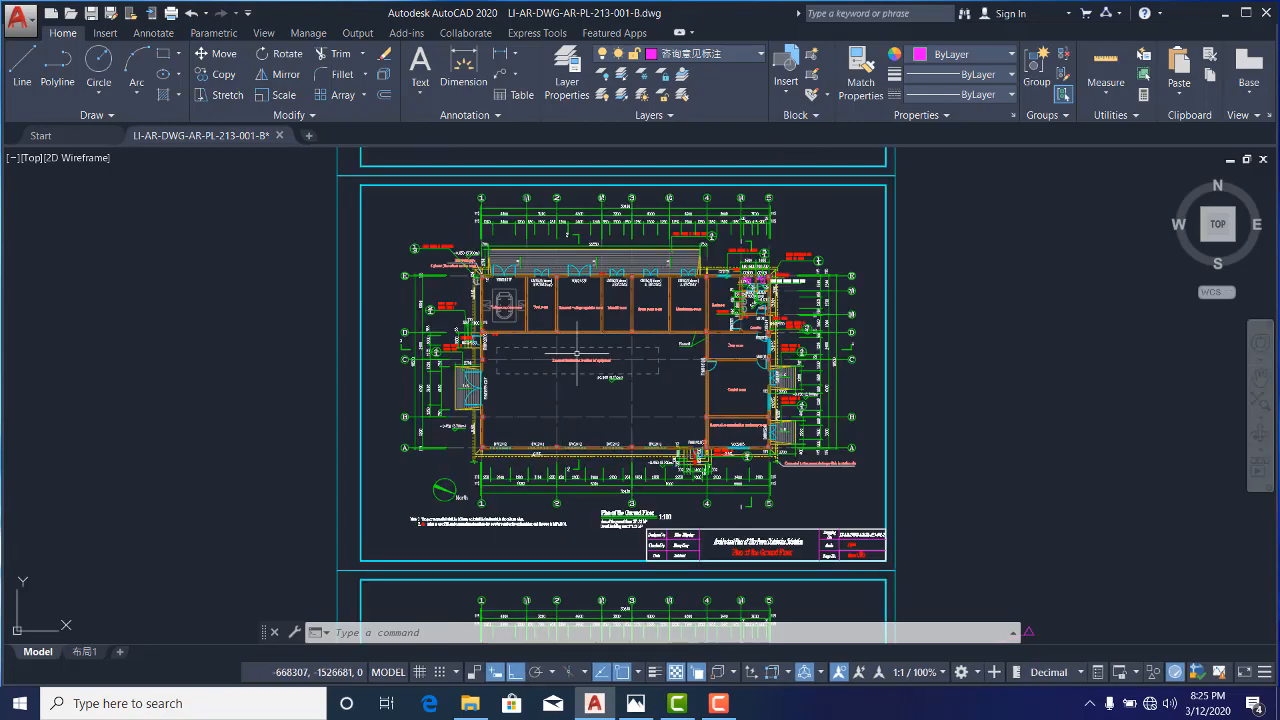
{"action": "mouse_move", "coordinate": [577, 351]}
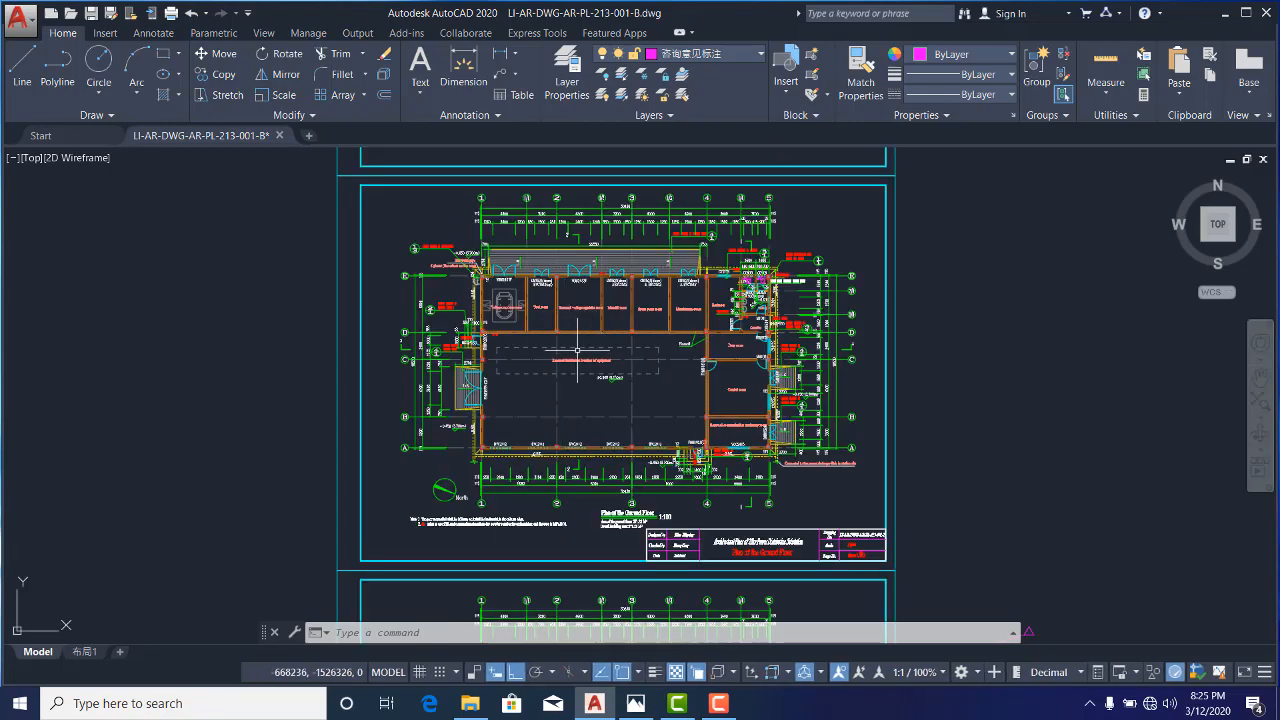
{"action": "mouse_move", "coordinate": [622, 417]}
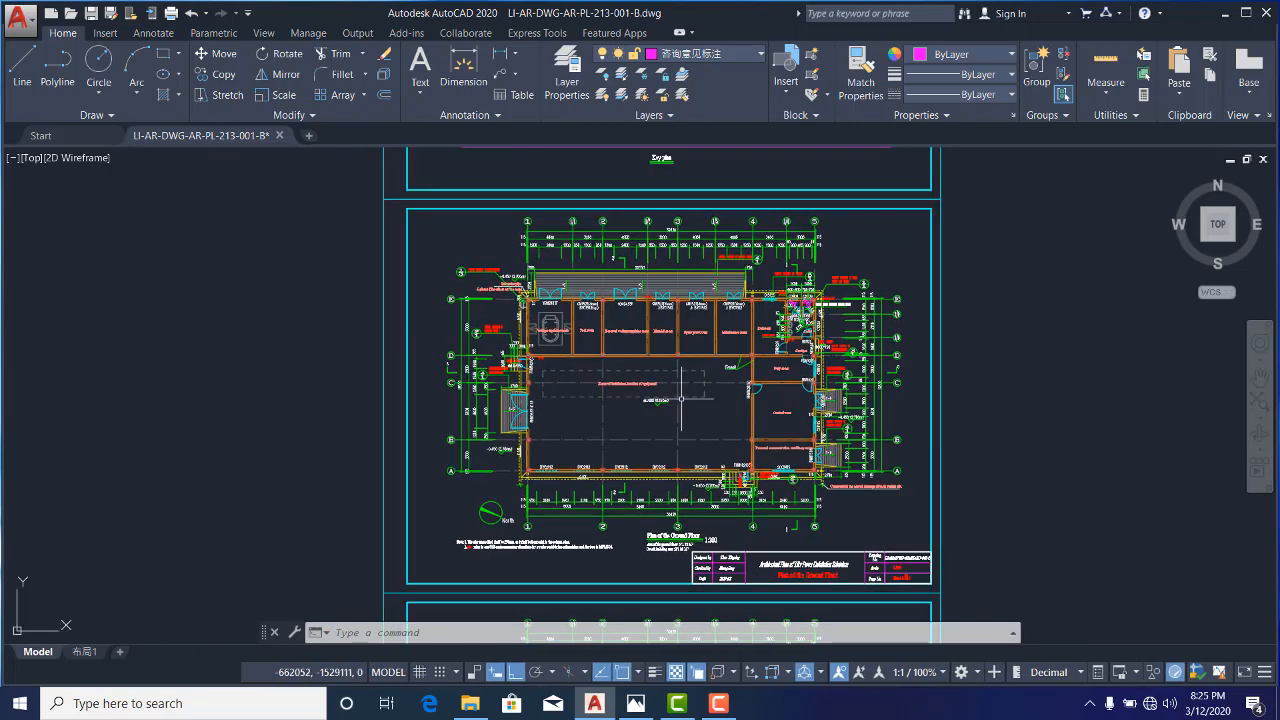
{"action": "mouse_move", "coordinate": [683, 400]}
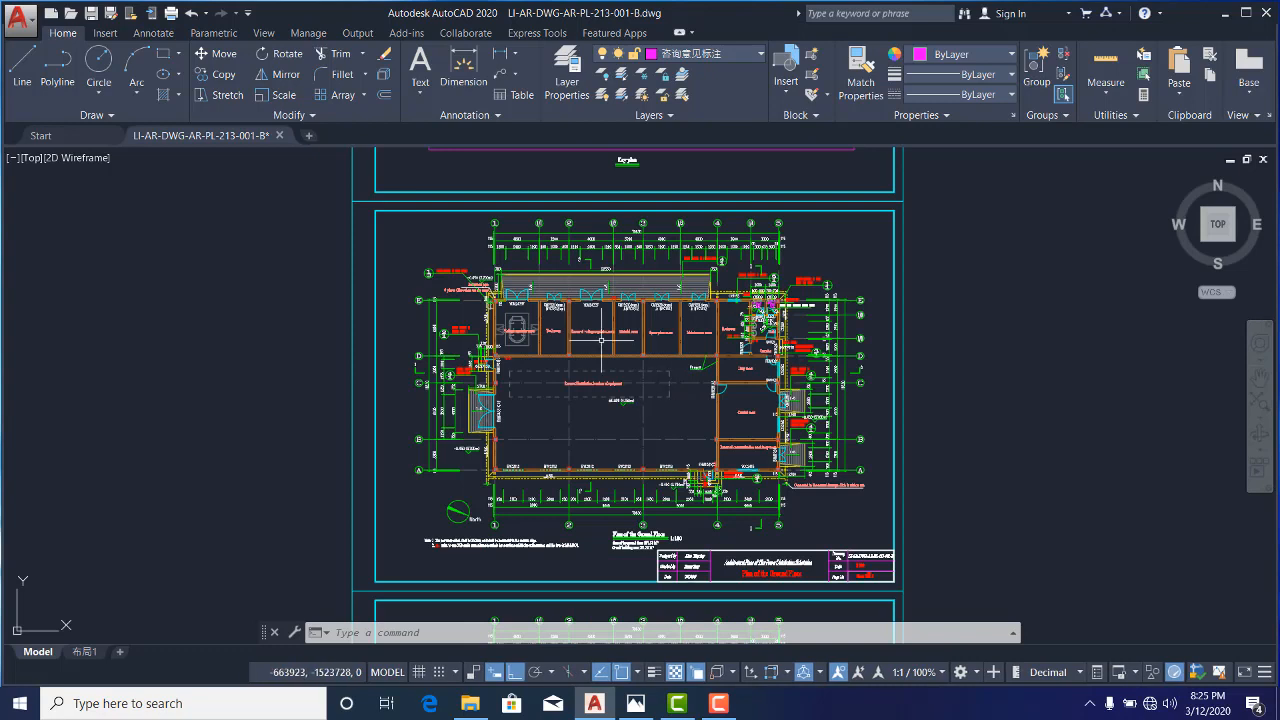
{"action": "mouse_move", "coordinate": [900, 335]}
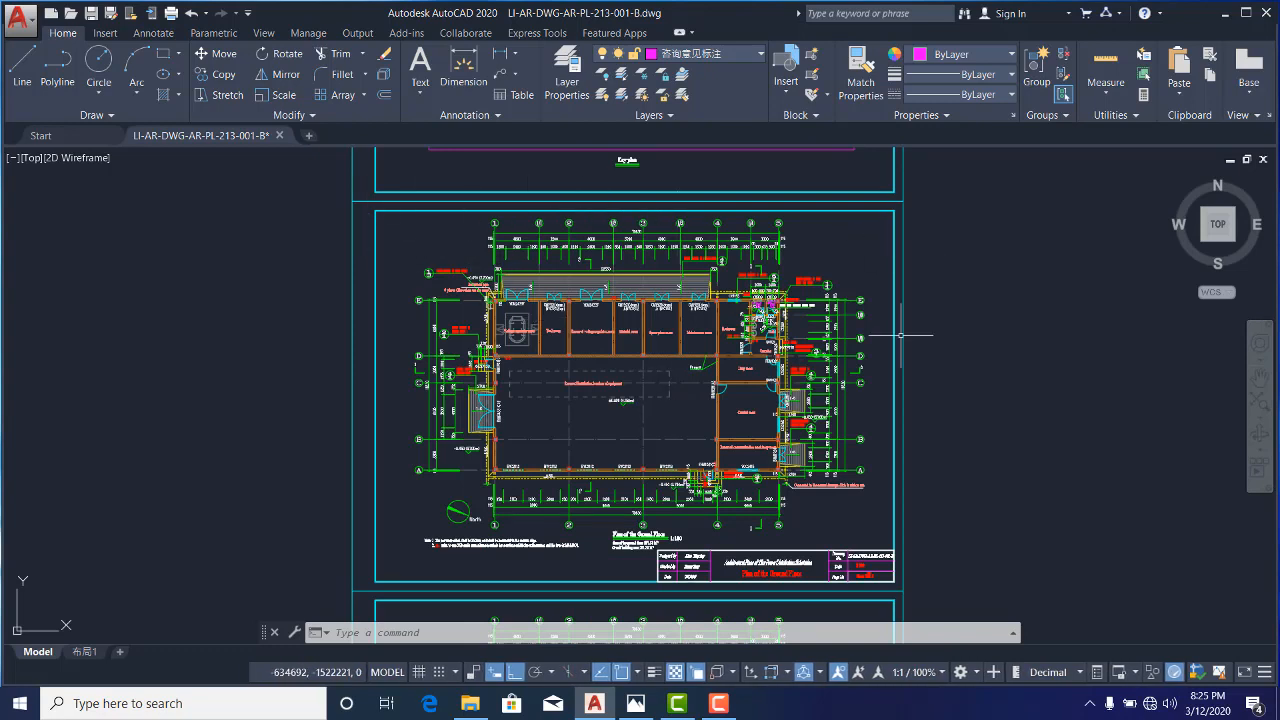
{"action": "mouse_move", "coordinate": [312, 575]}
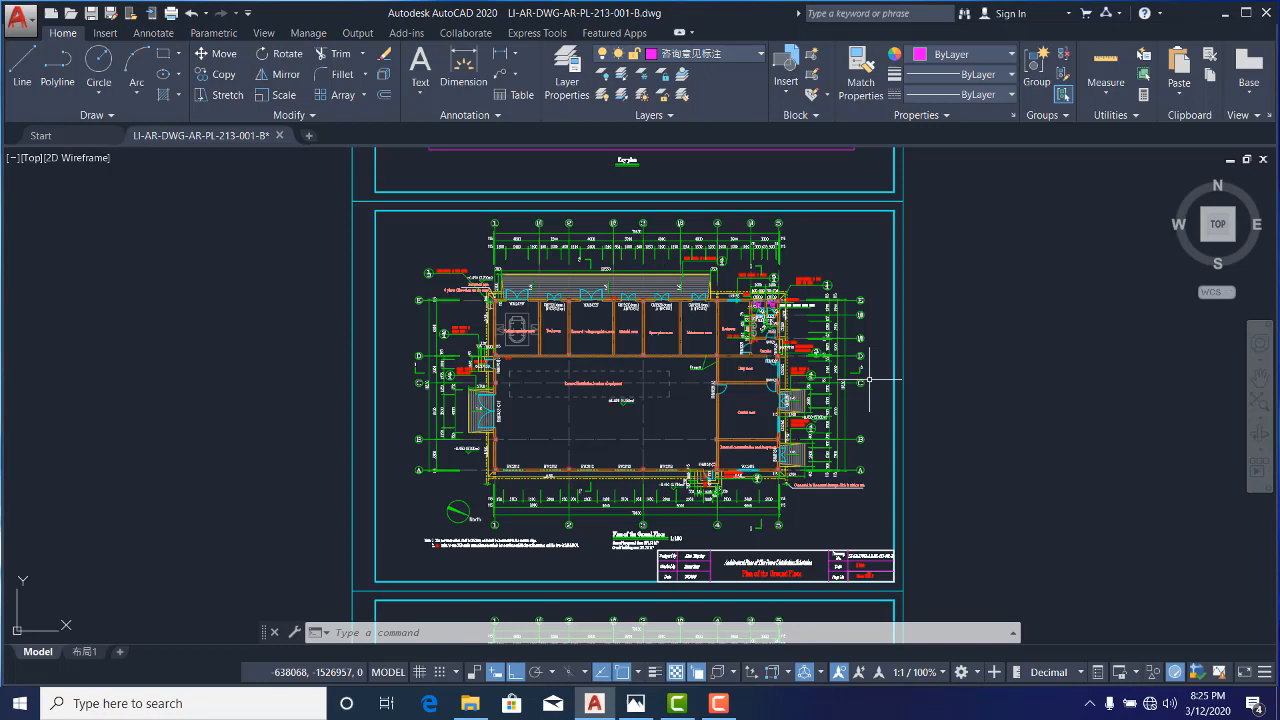
{"action": "mouse_move", "coordinate": [884, 379]}
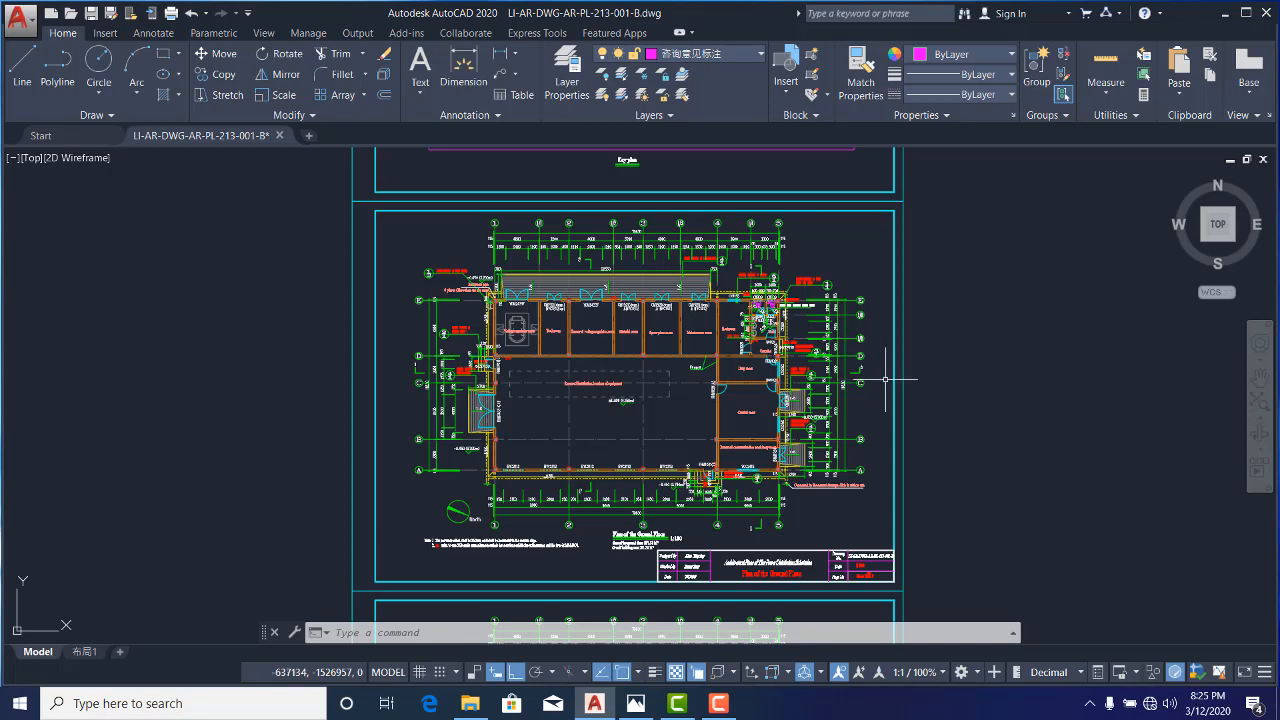
{"action": "mouse_move", "coordinate": [570, 332]}
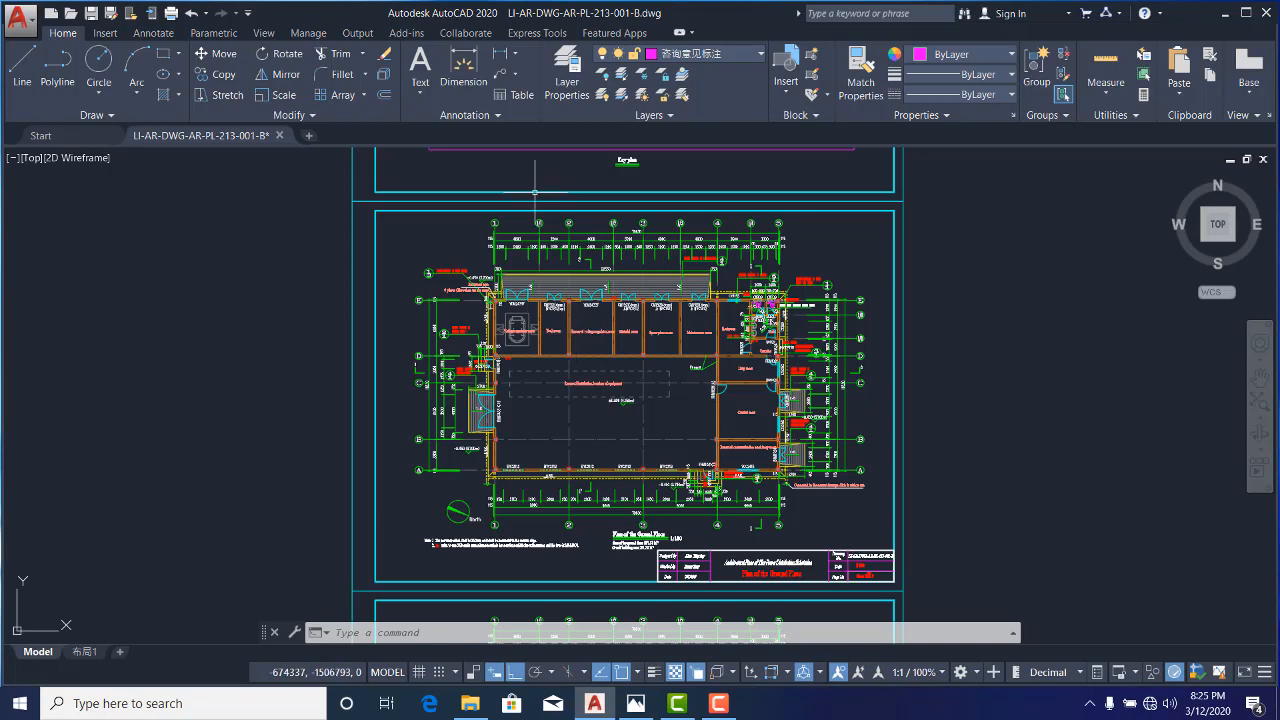
{"action": "mouse_move", "coordinate": [298, 289]}
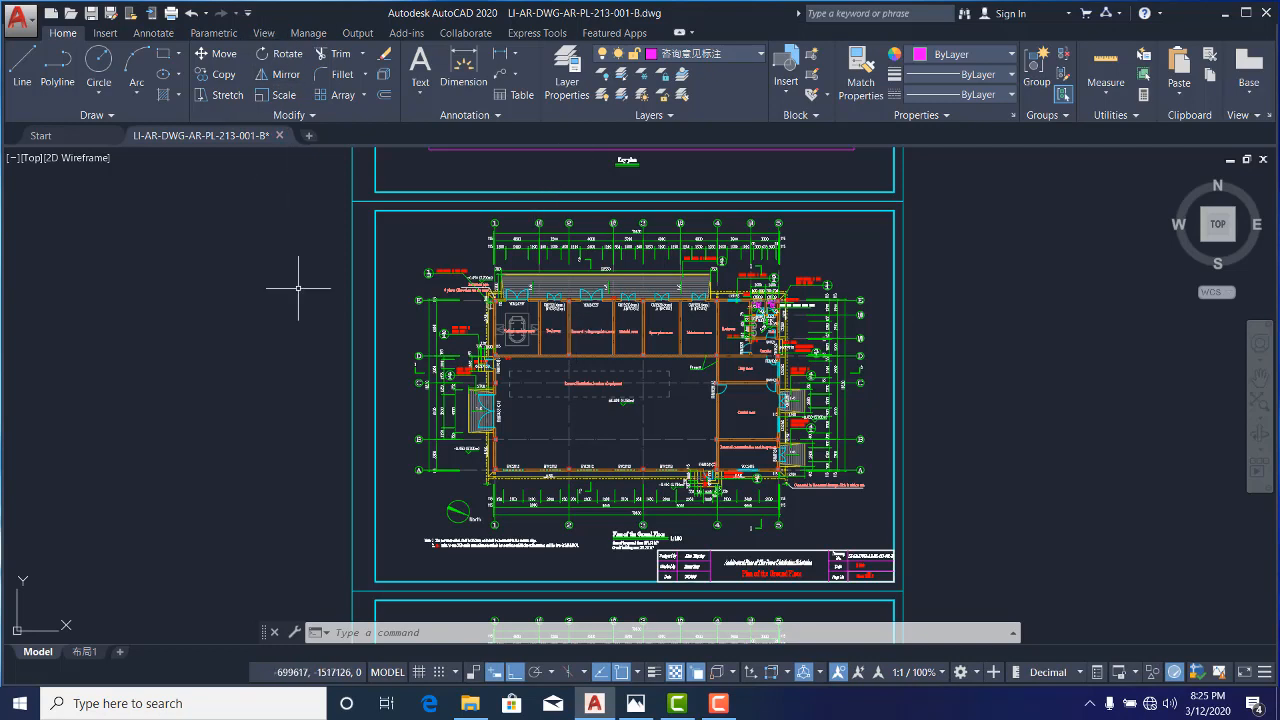
{"action": "type", "text": "PLOT"}
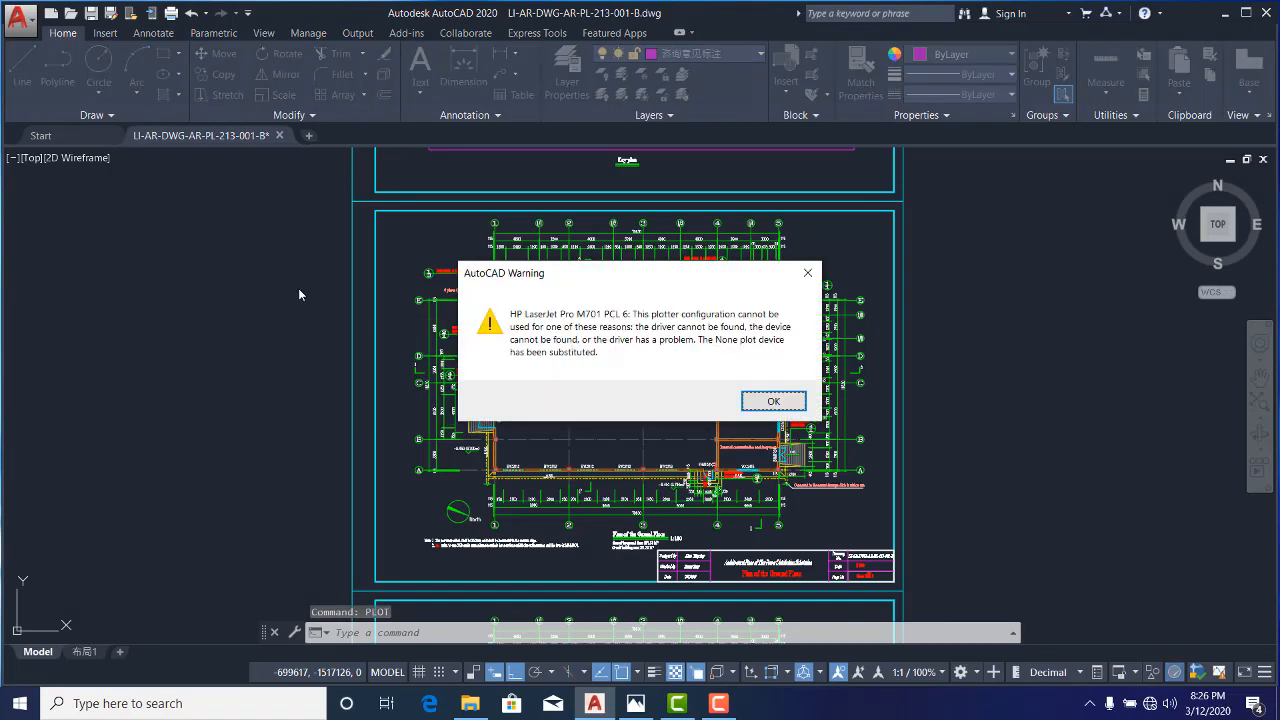
{"action": "mouse_move", "coordinate": [535, 298]}
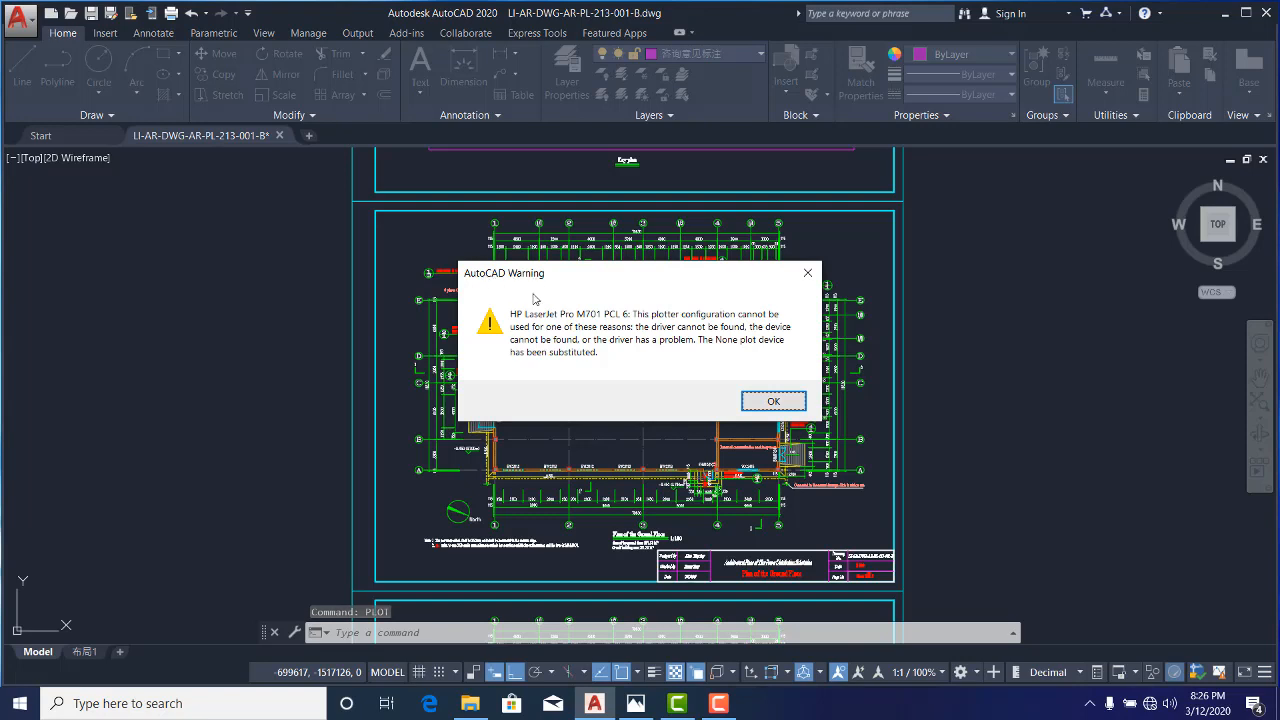
{"action": "mouse_move", "coordinate": [558, 328]}
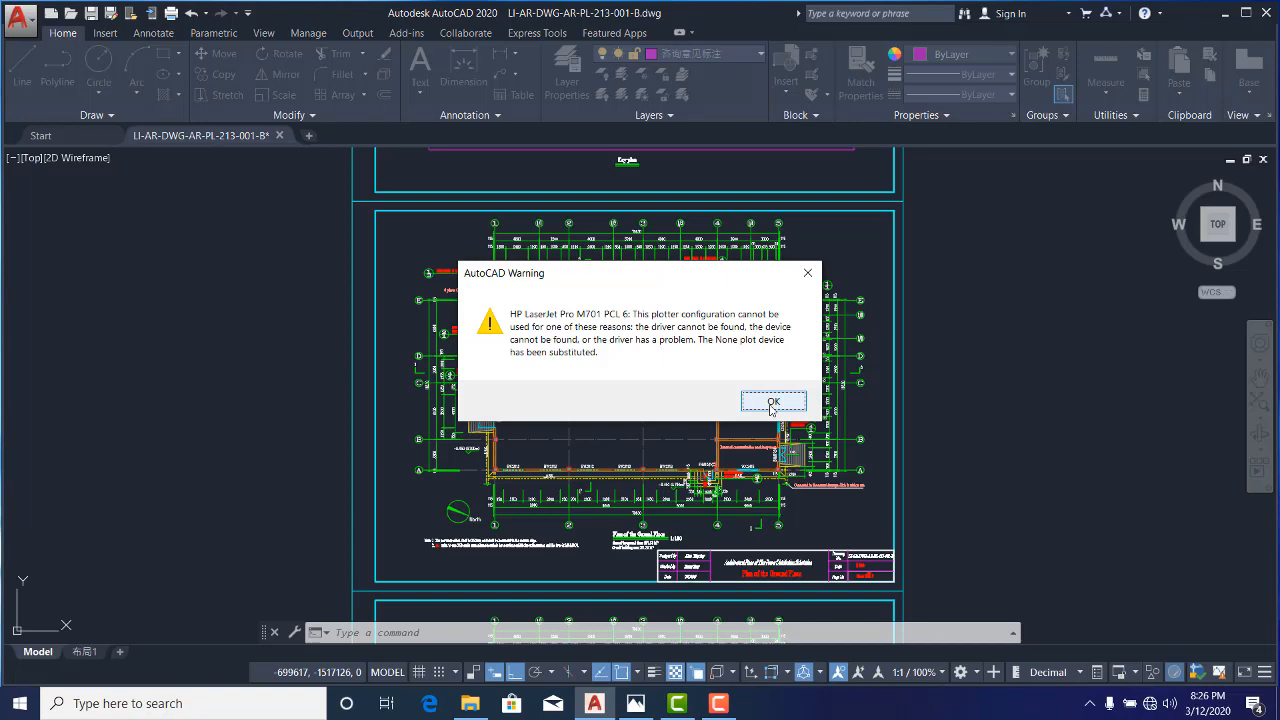
{"action": "left_click", "coordinate": [773, 401]}
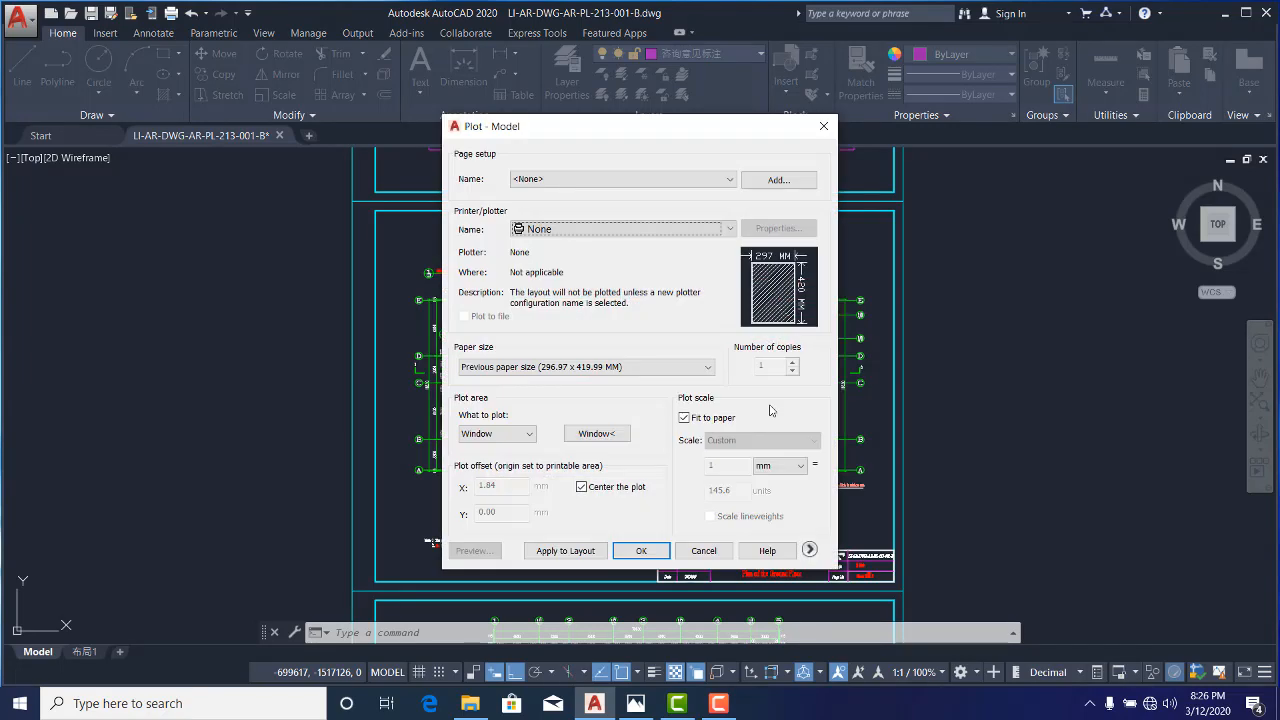
{"action": "mouse_move", "coordinate": [471, 148]}
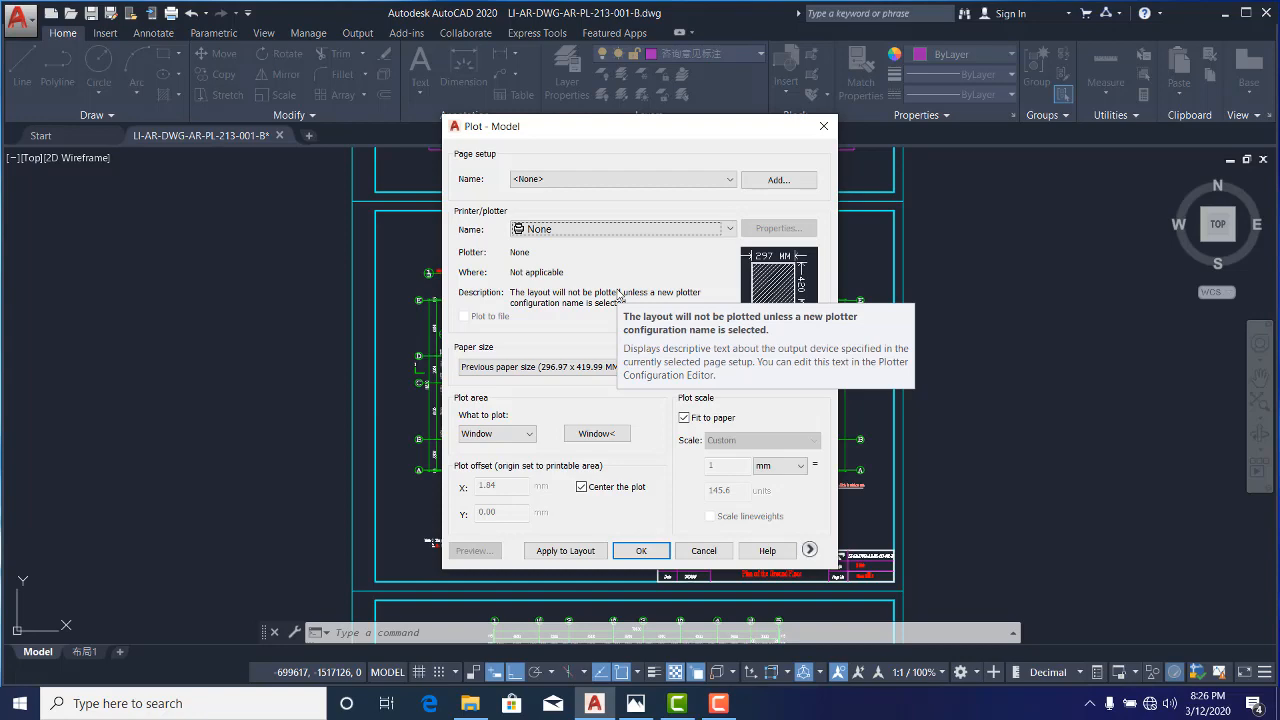
{"action": "mouse_move", "coordinate": [547, 260]}
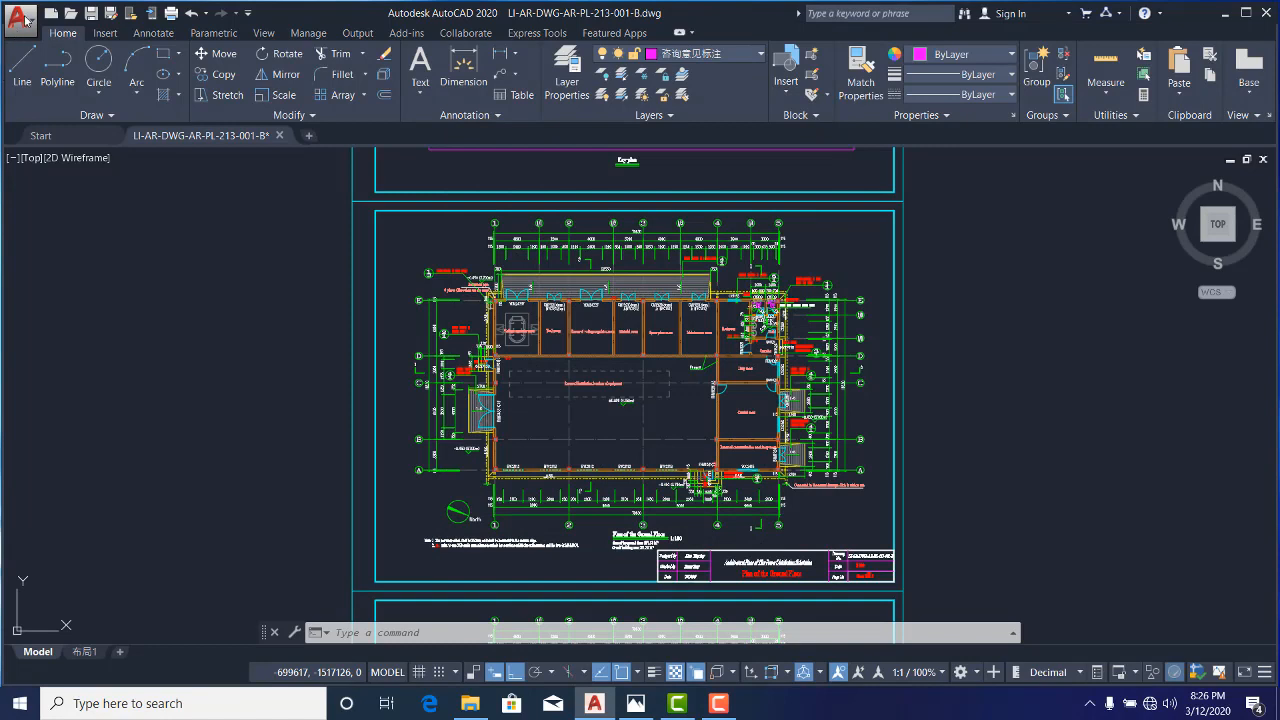
Start Plot from the application menu's Print options and acknowledge the missing HP plotter warning
{"action": "left_click", "coordinate": [20, 13]}
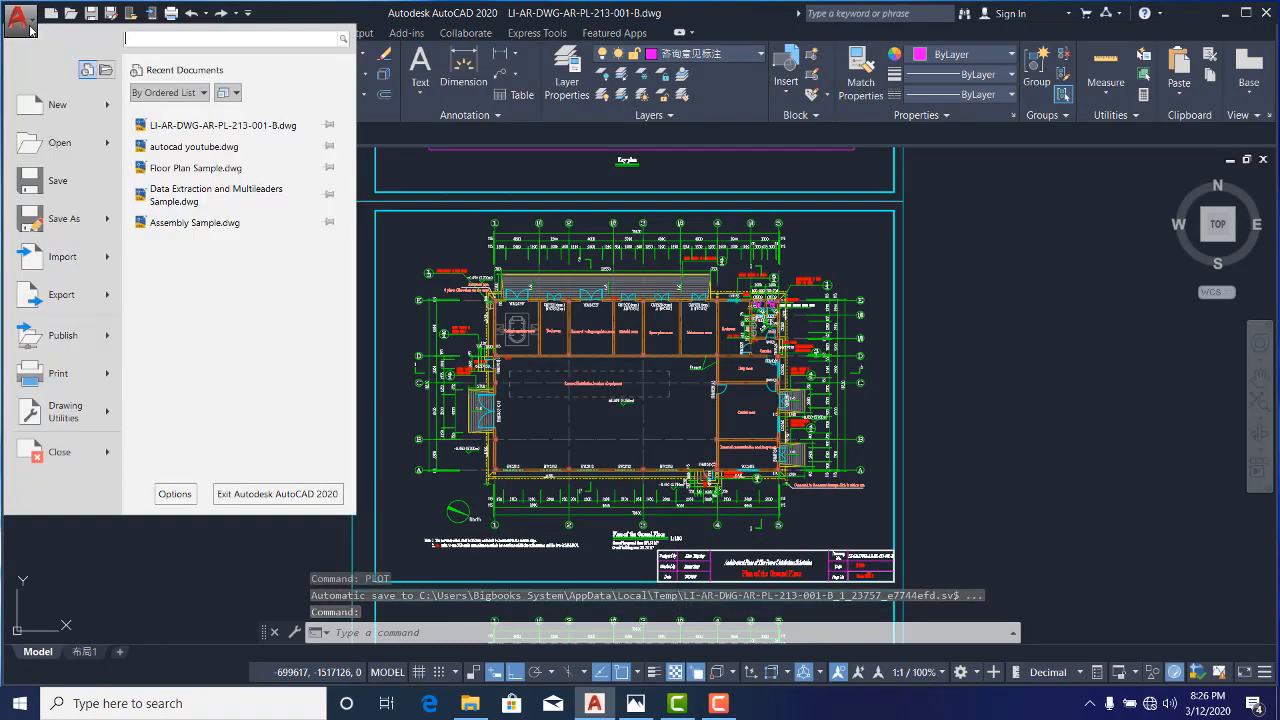
{"action": "left_click", "coordinate": [58, 373]}
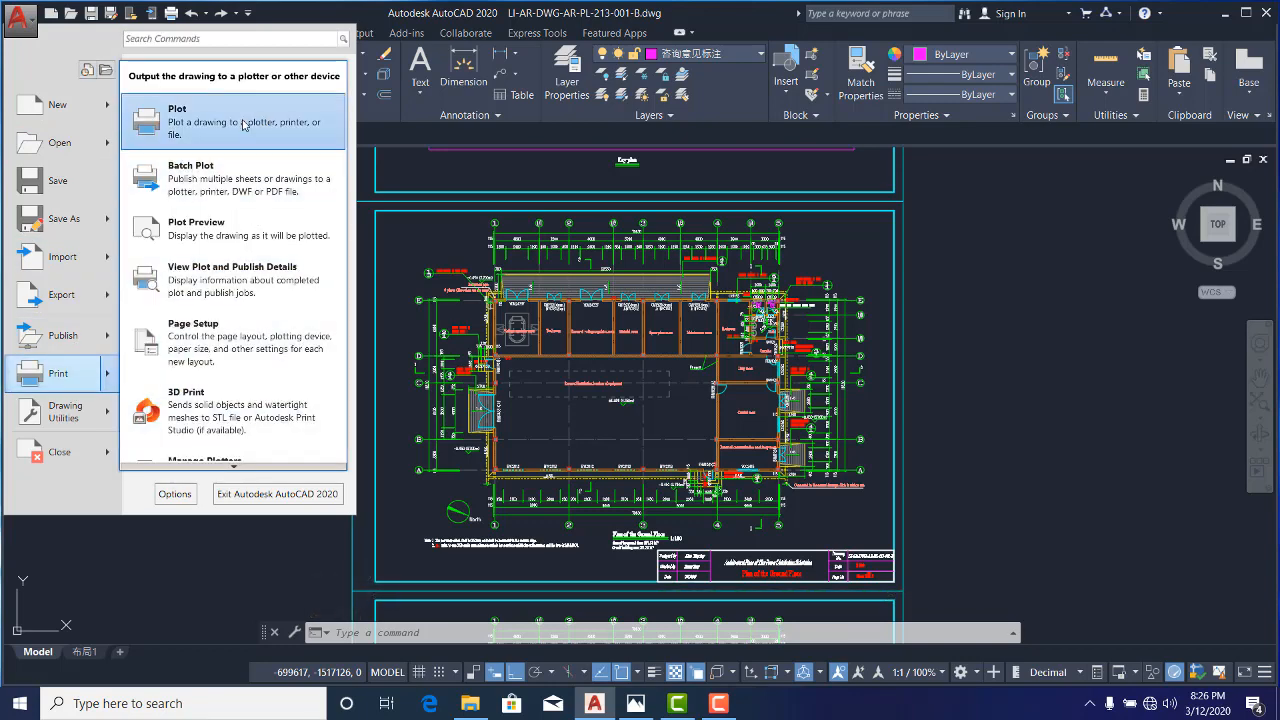
{"action": "left_click", "coordinate": [177, 121]}
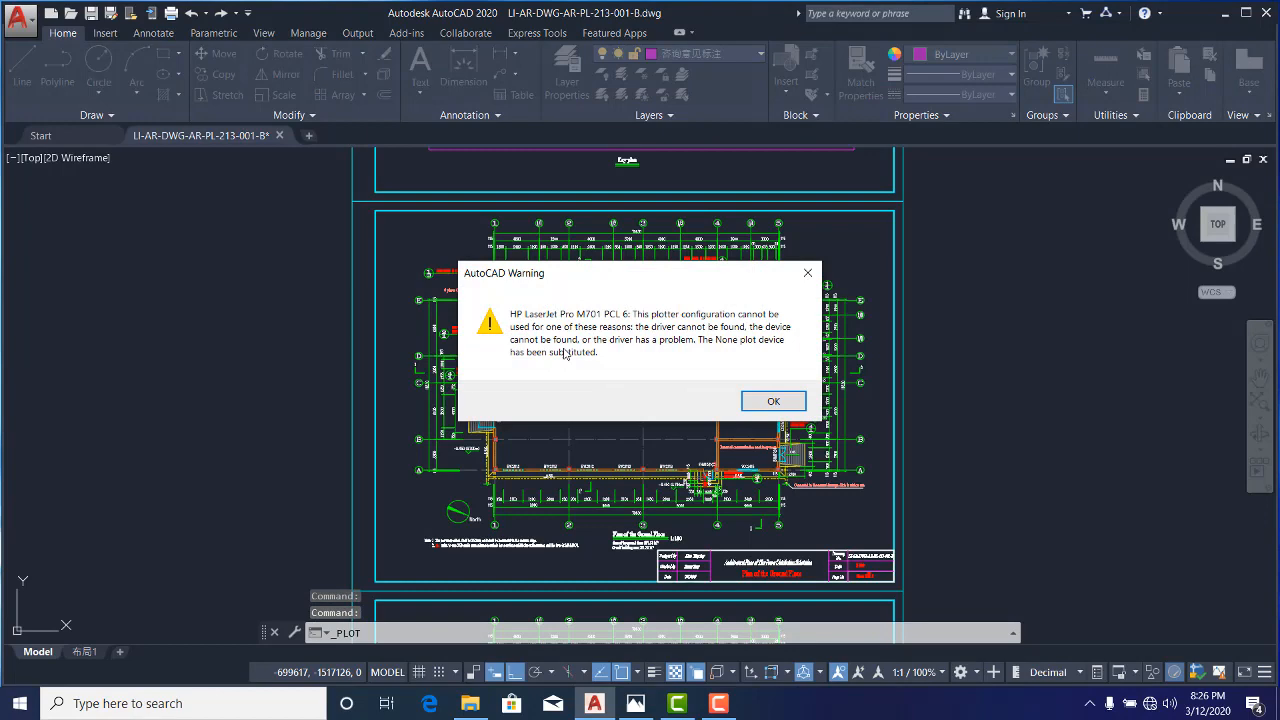
{"action": "mouse_move", "coordinate": [773, 401]}
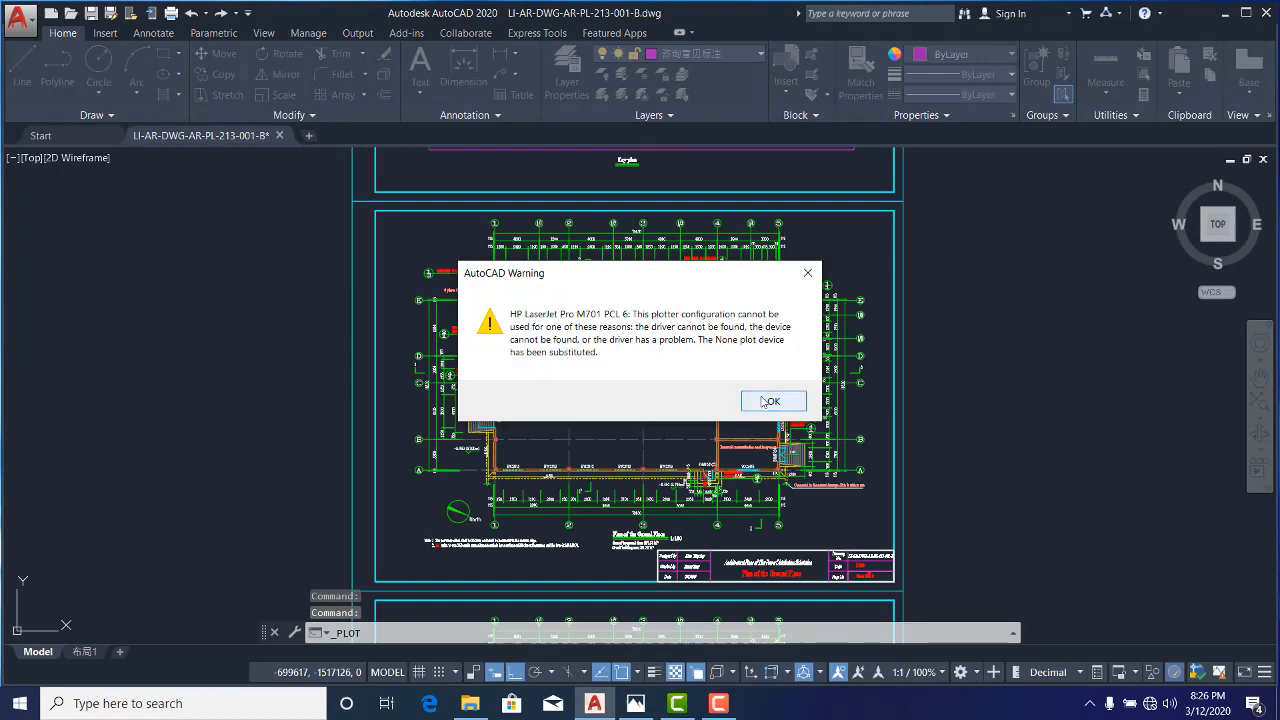
{"action": "left_click", "coordinate": [772, 400]}
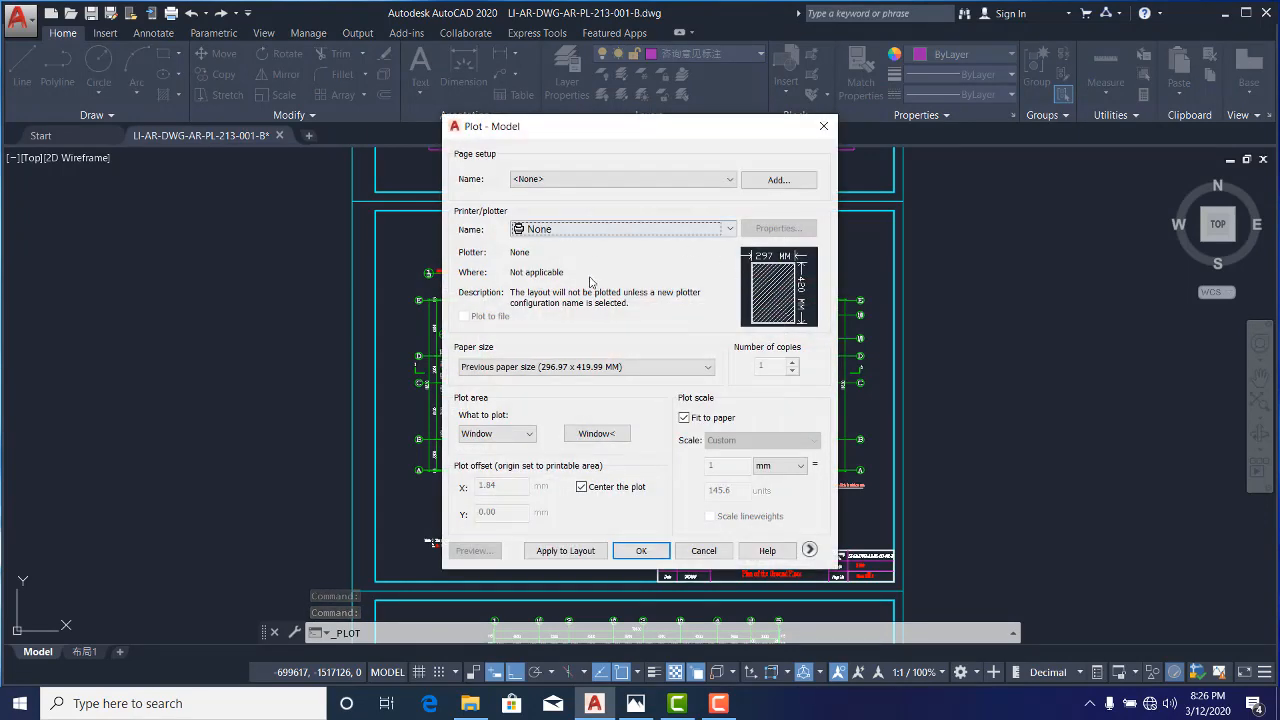
{"action": "mouse_move", "coordinate": [620, 228]}
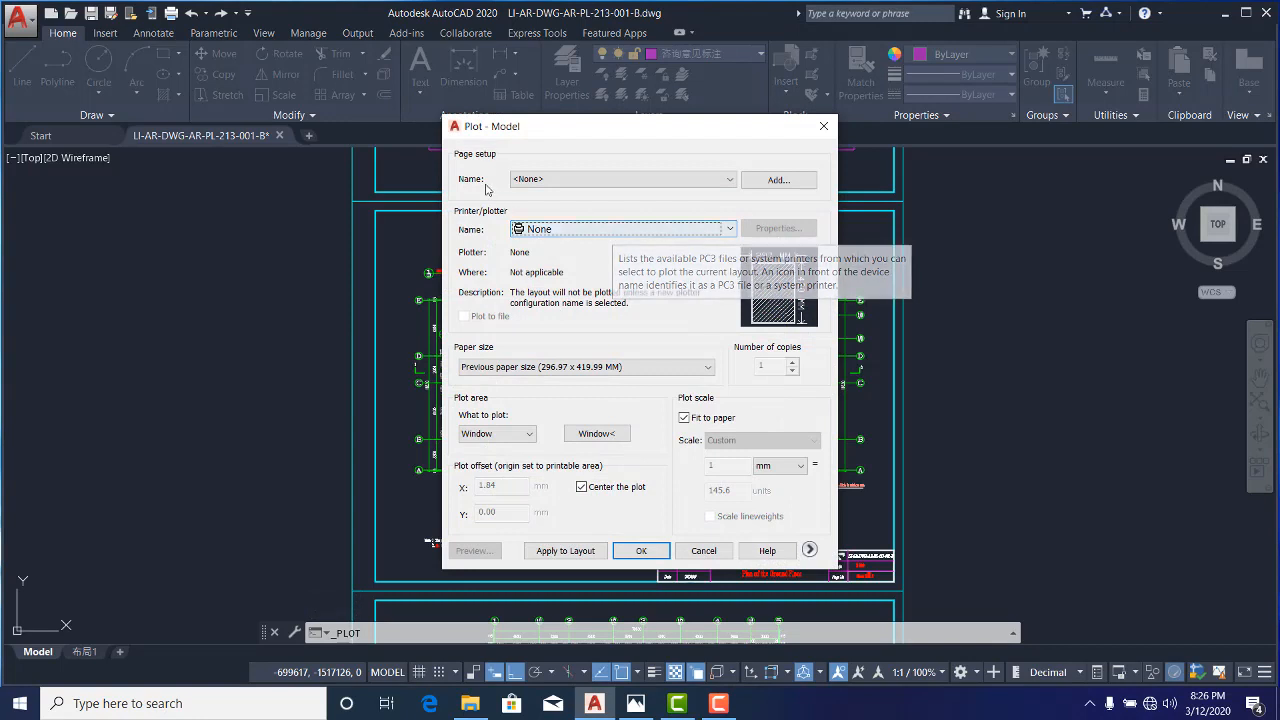
{"action": "mouse_move", "coordinate": [480, 180]}
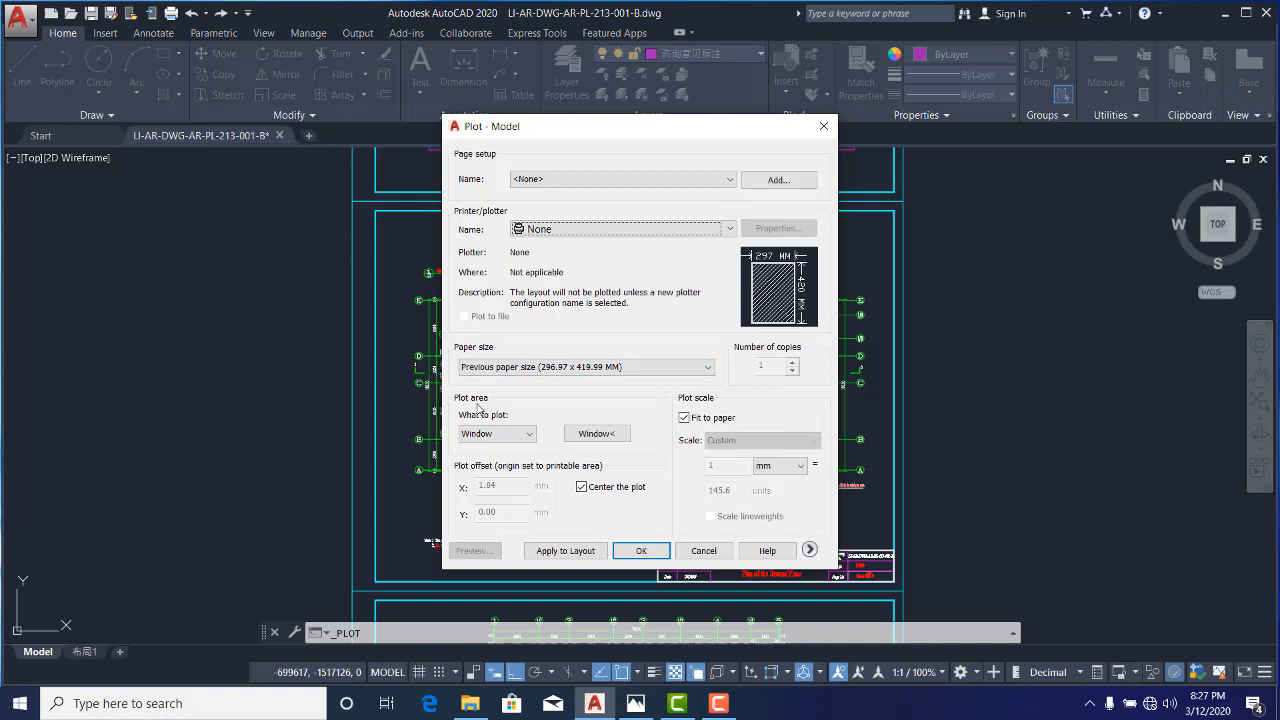
{"action": "mouse_move", "coordinate": [492, 420]}
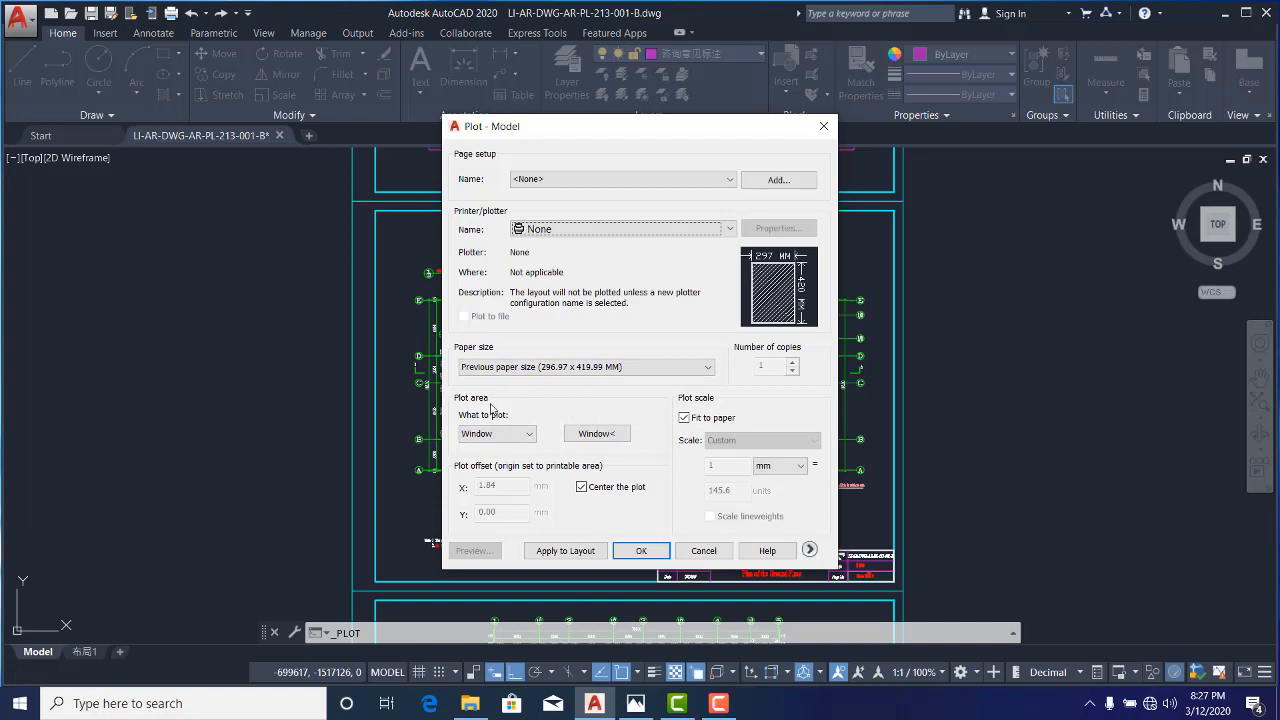
{"action": "mouse_move", "coordinate": [620, 179]}
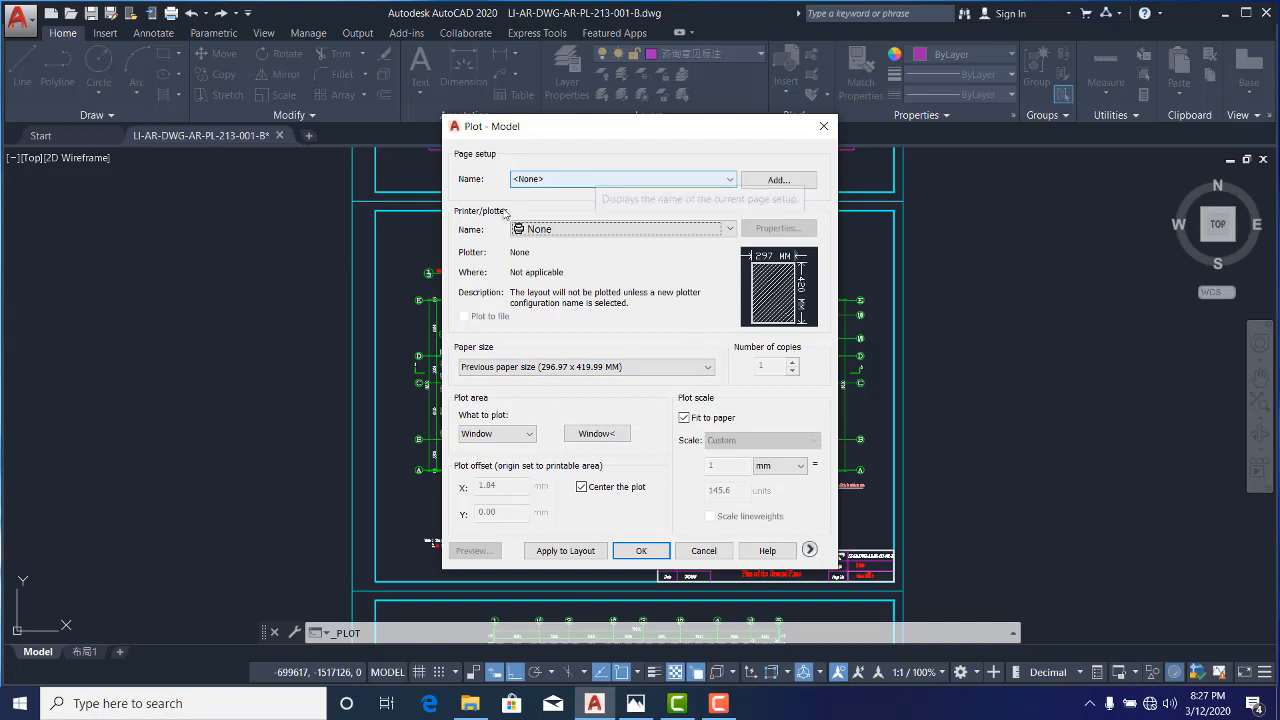
{"action": "mouse_move", "coordinate": [475, 222]}
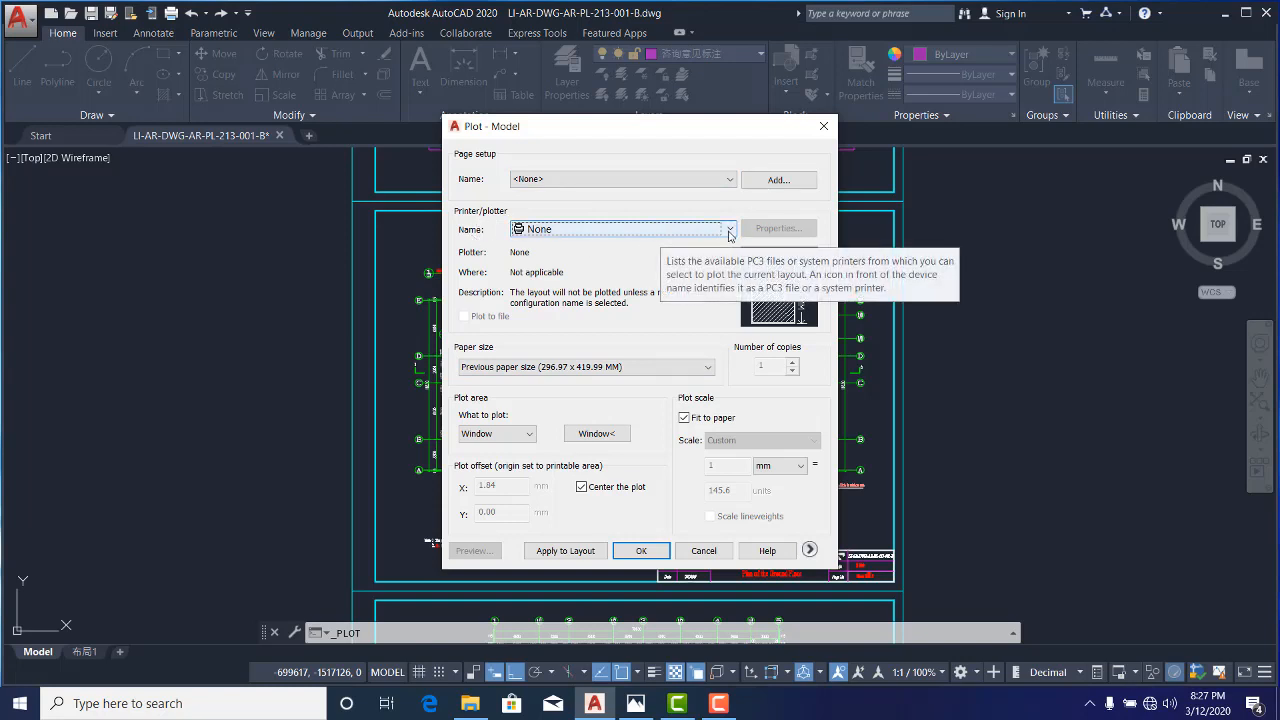
Choose DWG To PDF.pc3 as the printer/plotter in the Plot dialog
{"action": "left_click", "coordinate": [729, 229]}
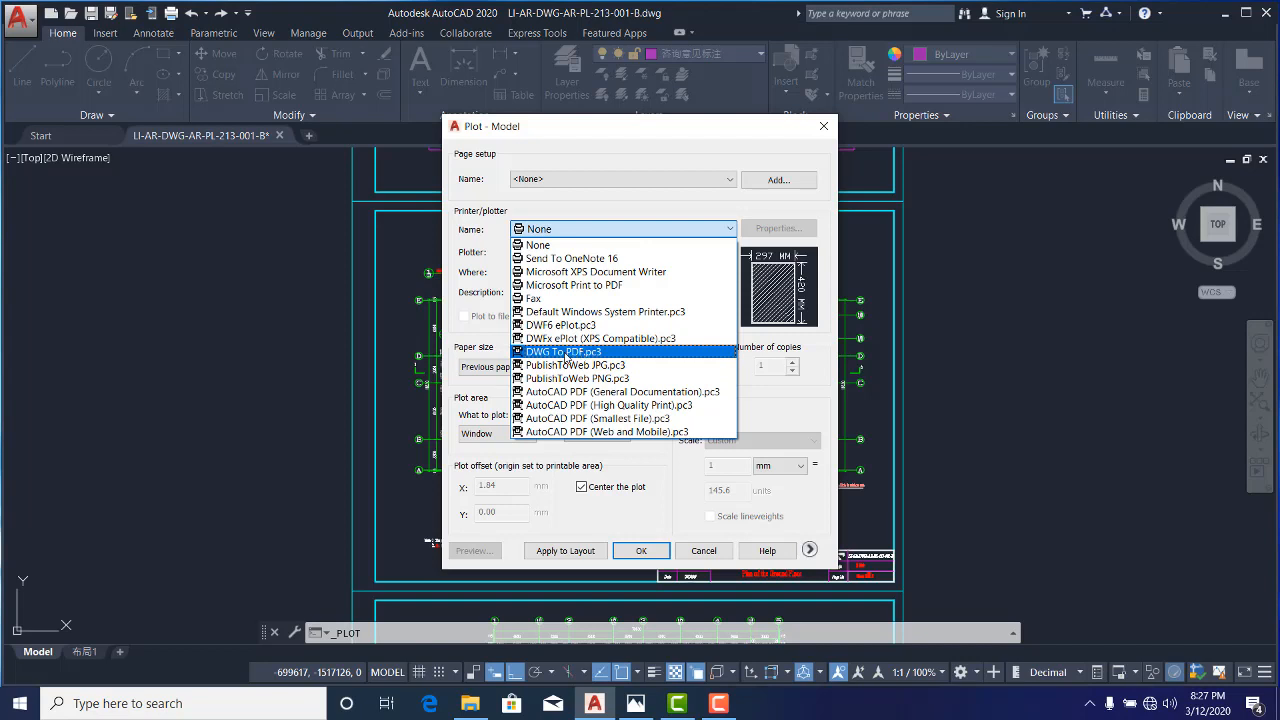
{"action": "left_click", "coordinate": [562, 351]}
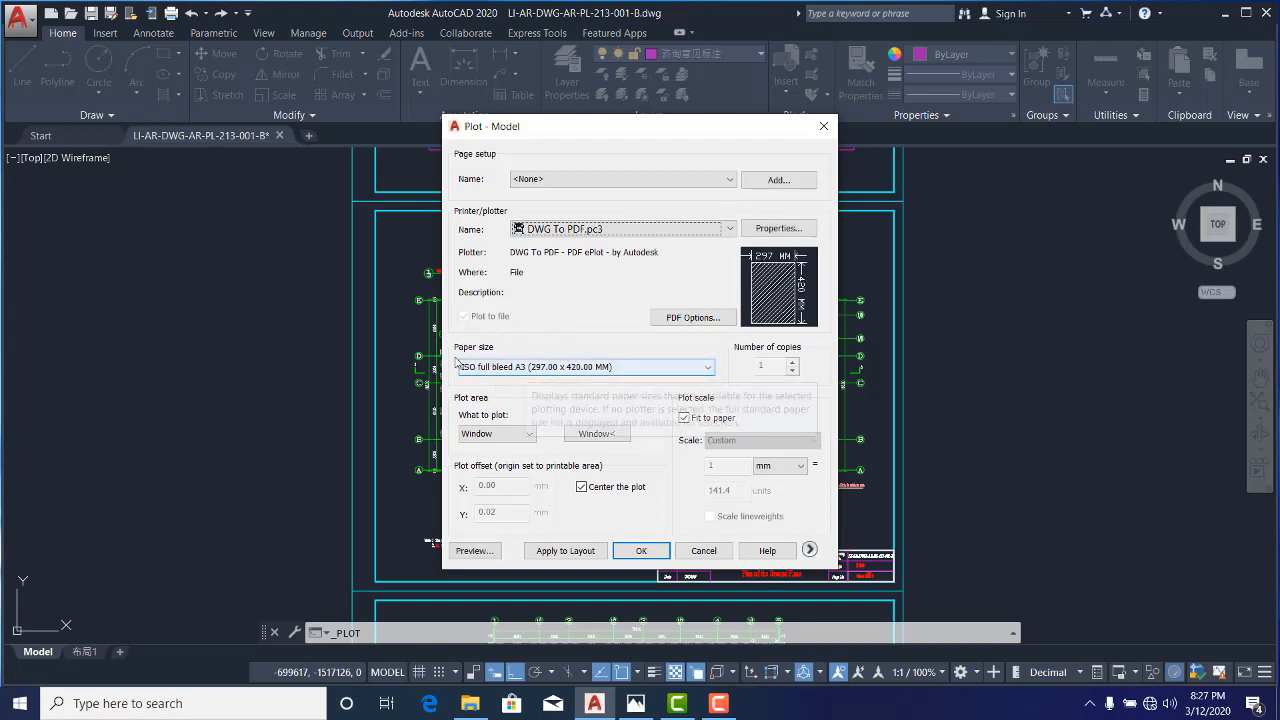
{"action": "mouse_move", "coordinate": [668, 383]}
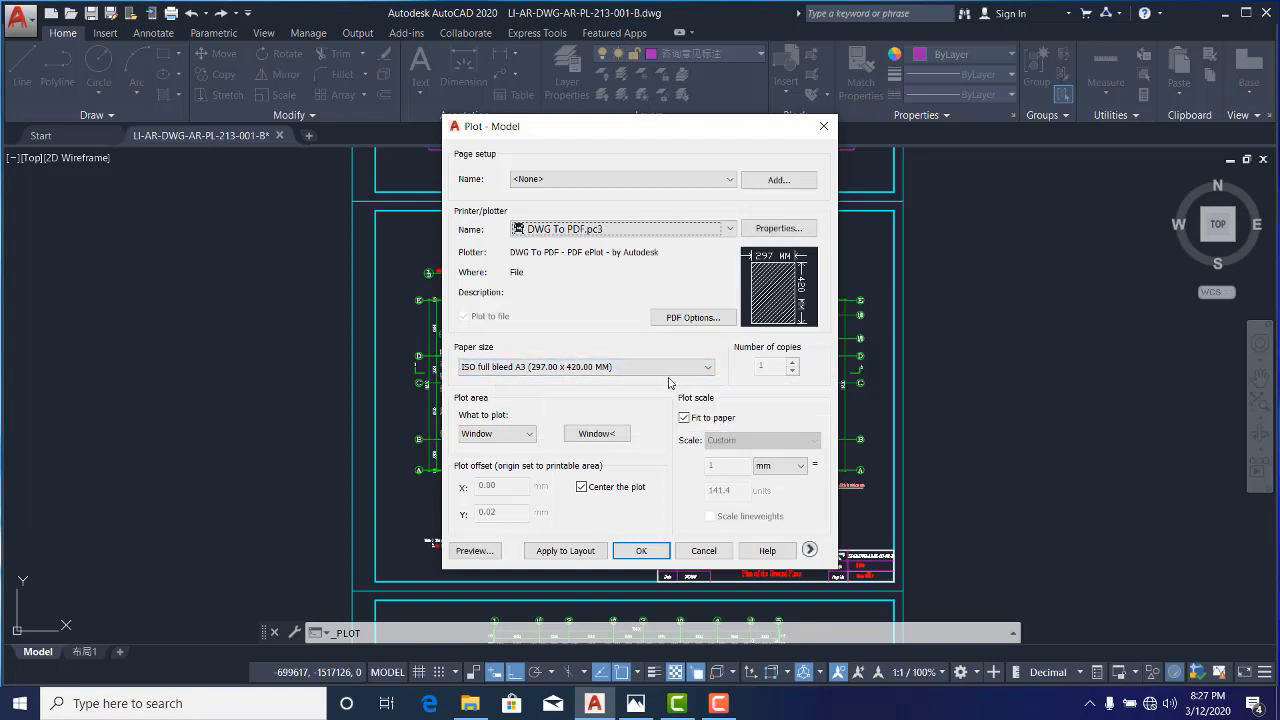
{"action": "left_click", "coordinate": [708, 366]}
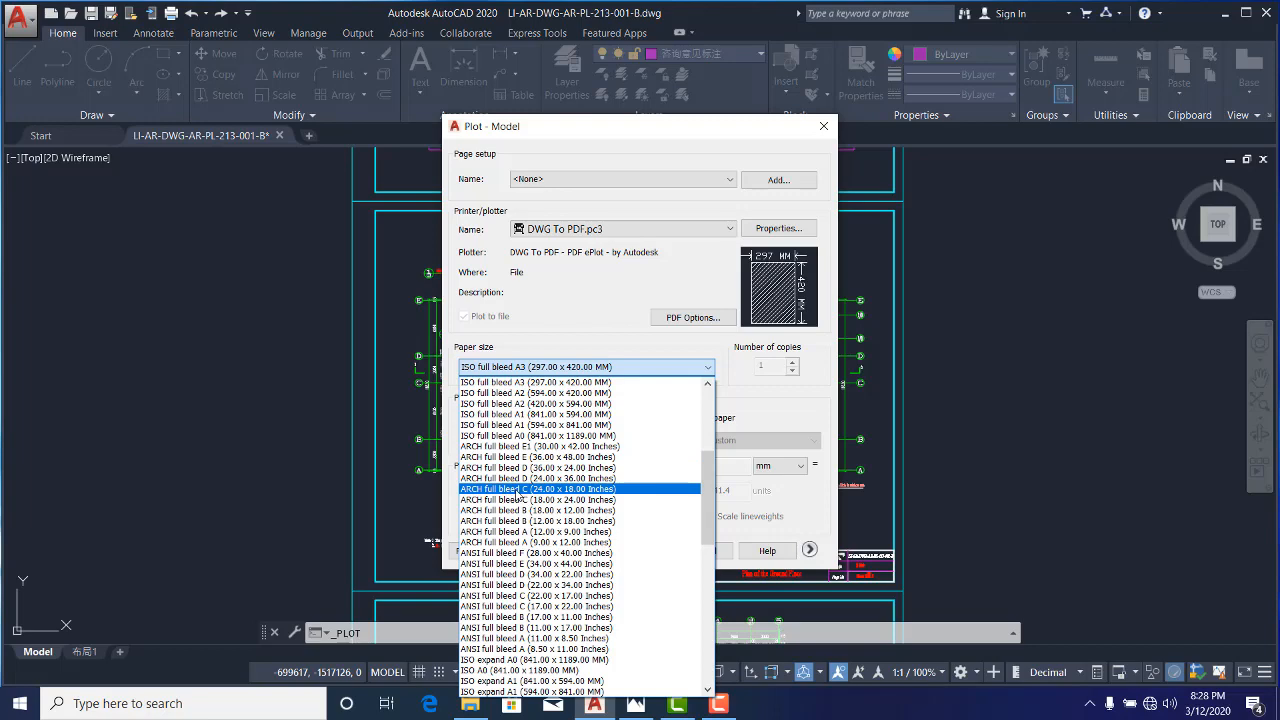
Select ISO full bleed A3 (420.00 x 297.00 MM) landscape as the paper size
{"action": "scroll", "scroll_direction": "down", "scroll_amount": 3}
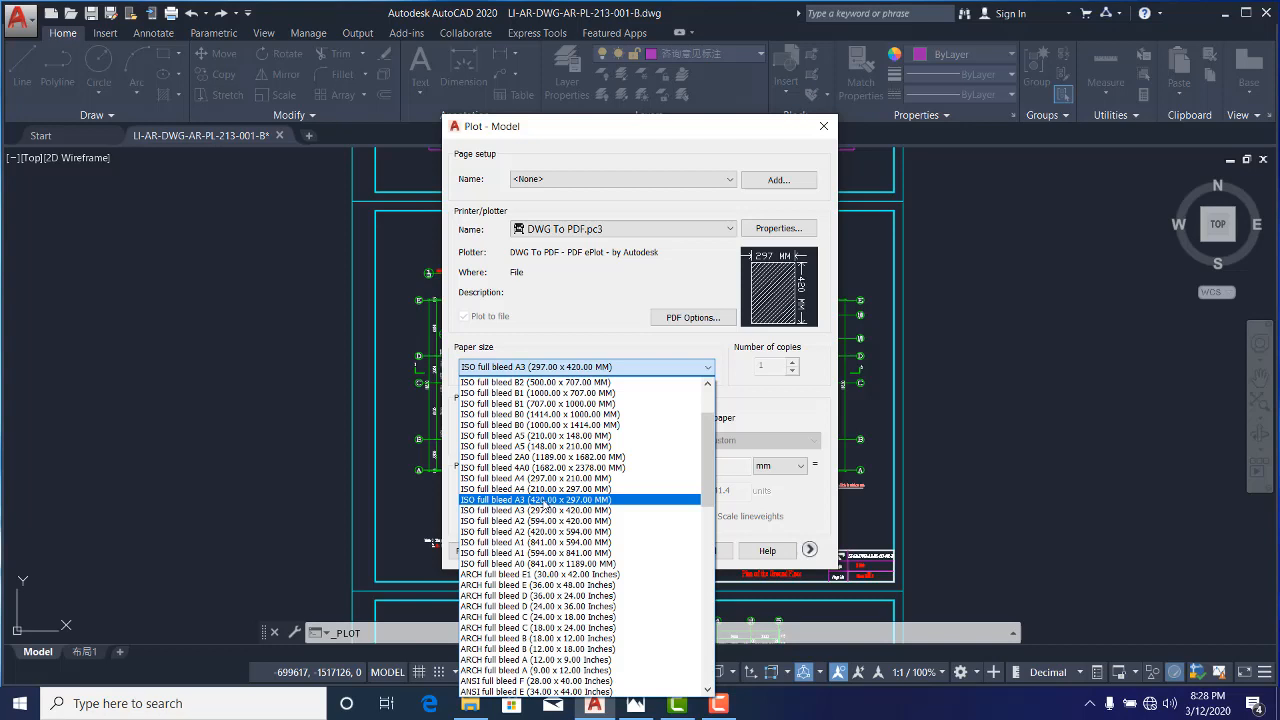
{"action": "mouse_move", "coordinate": [588, 507]}
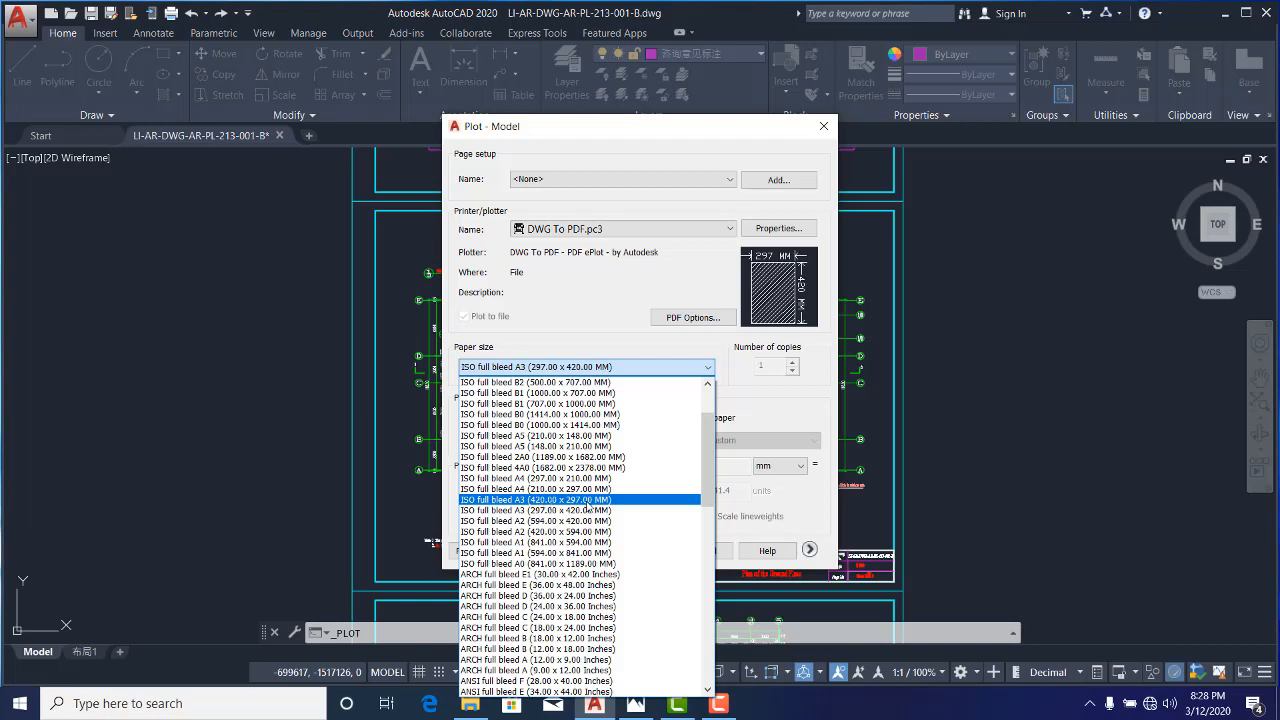
{"action": "left_click", "coordinate": [535, 499]}
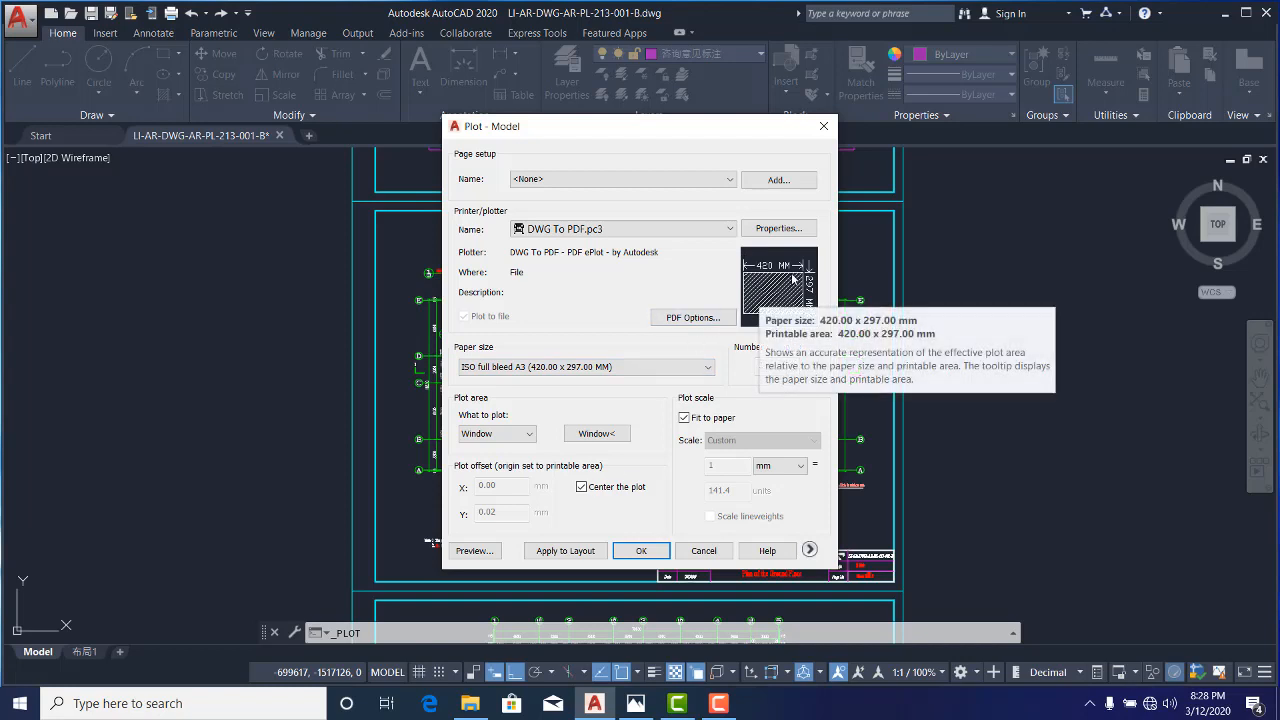
{"action": "mouse_move", "coordinate": [815, 322]}
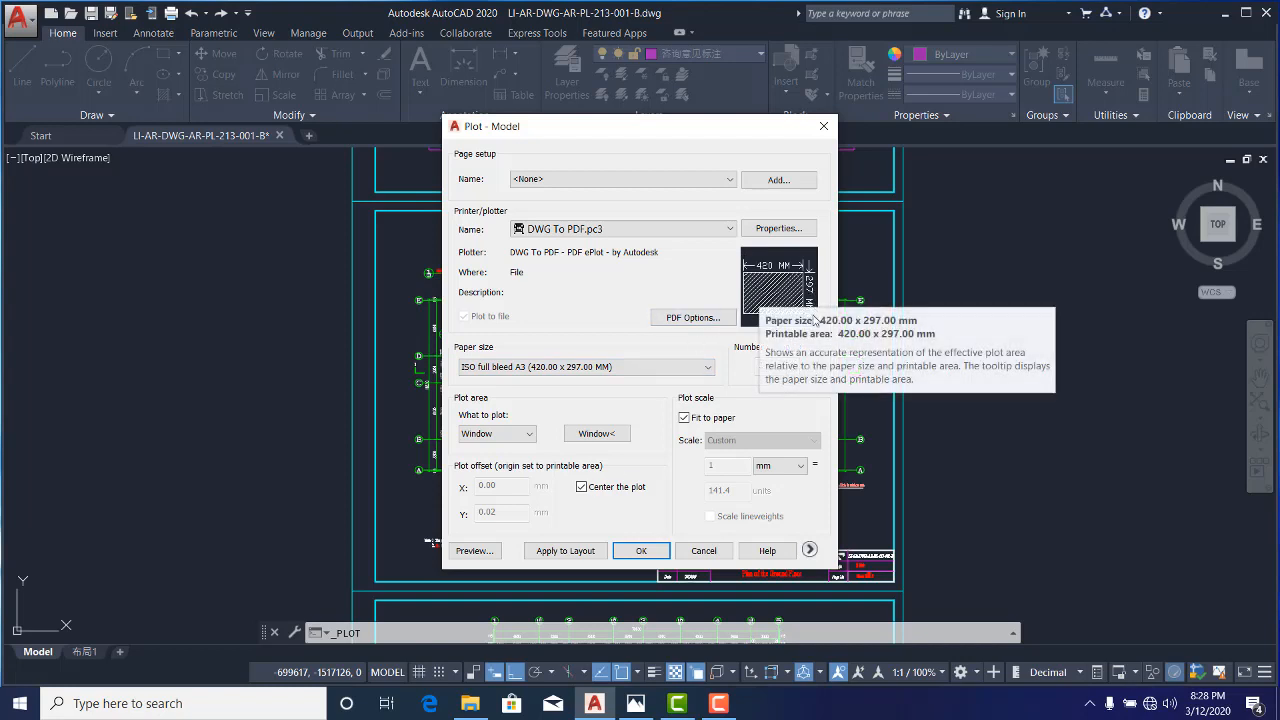
{"action": "mouse_move", "coordinate": [634, 388]}
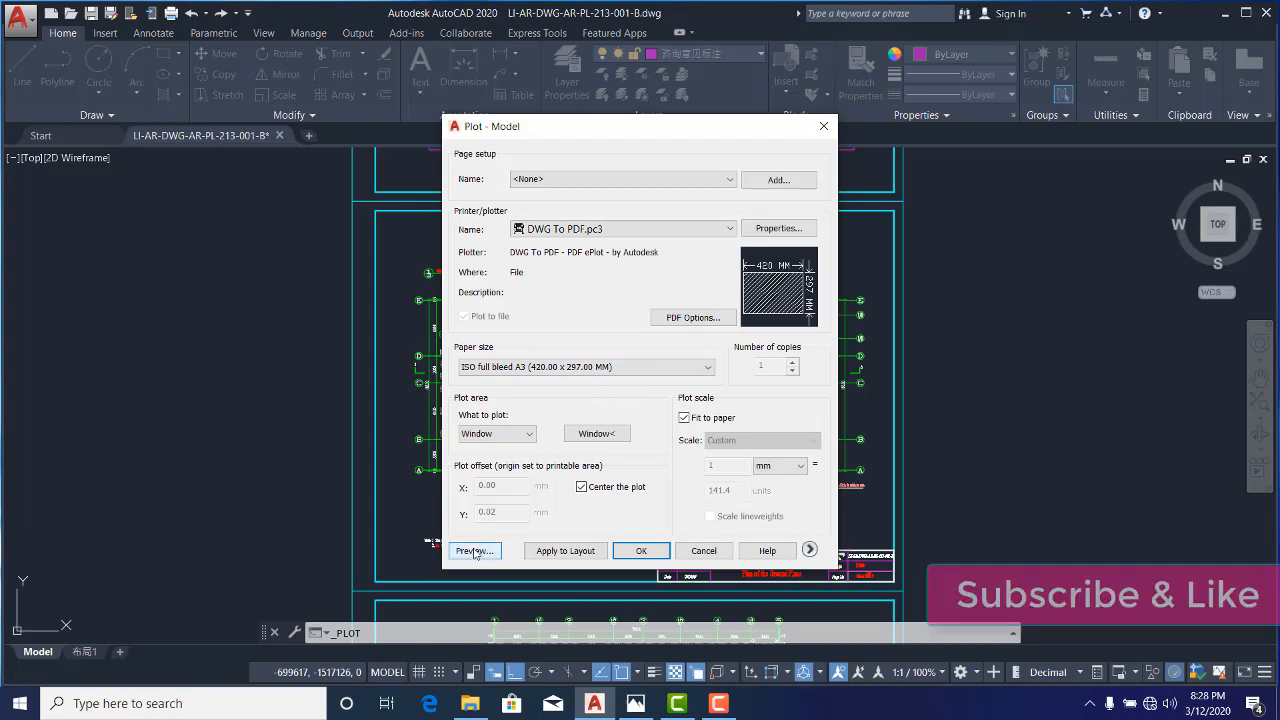
{"action": "mouse_move", "coordinate": [485, 420]}
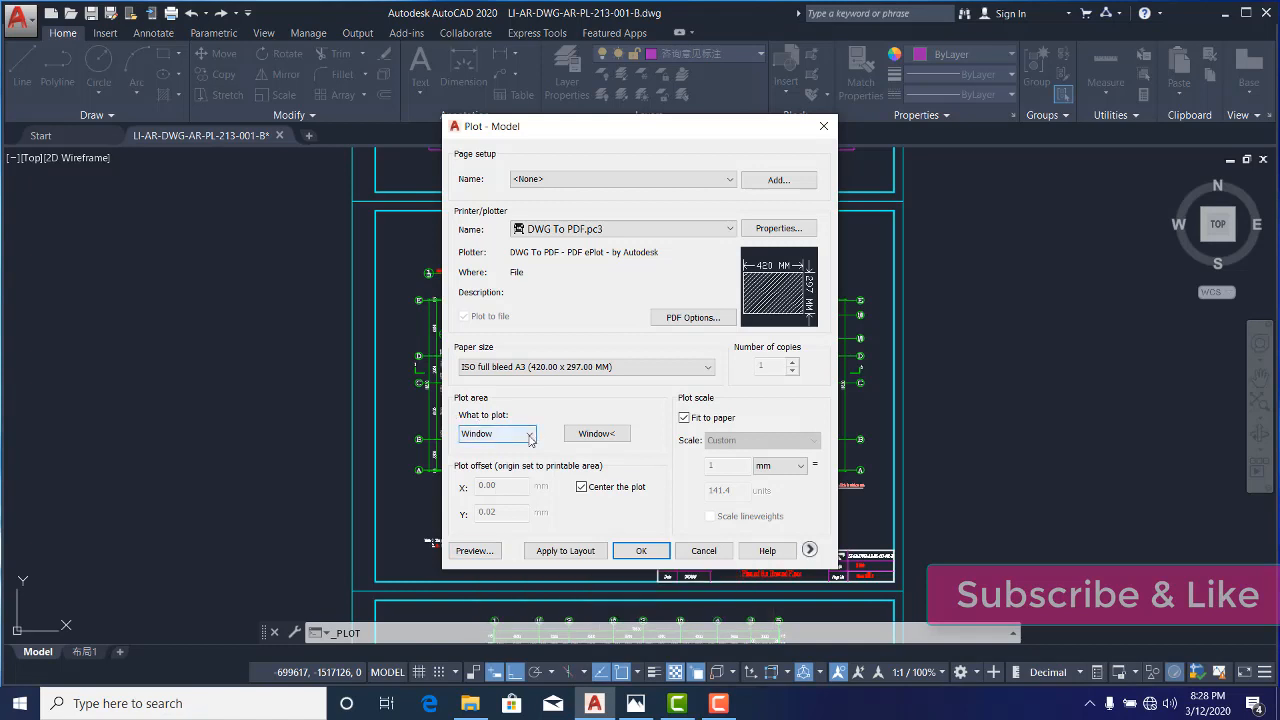
Keep Window as the plot area and begin picking the region in the drawing
{"action": "left_click", "coordinate": [528, 433]}
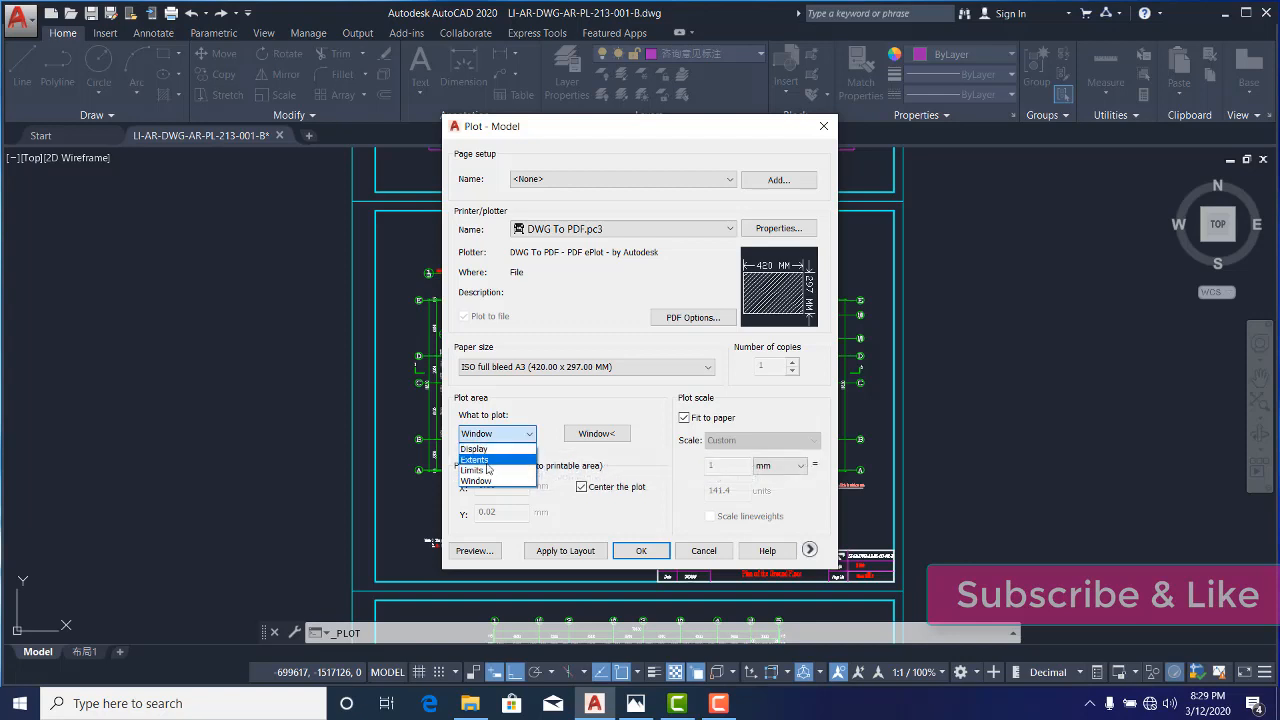
{"action": "mouse_move", "coordinate": [475, 470]}
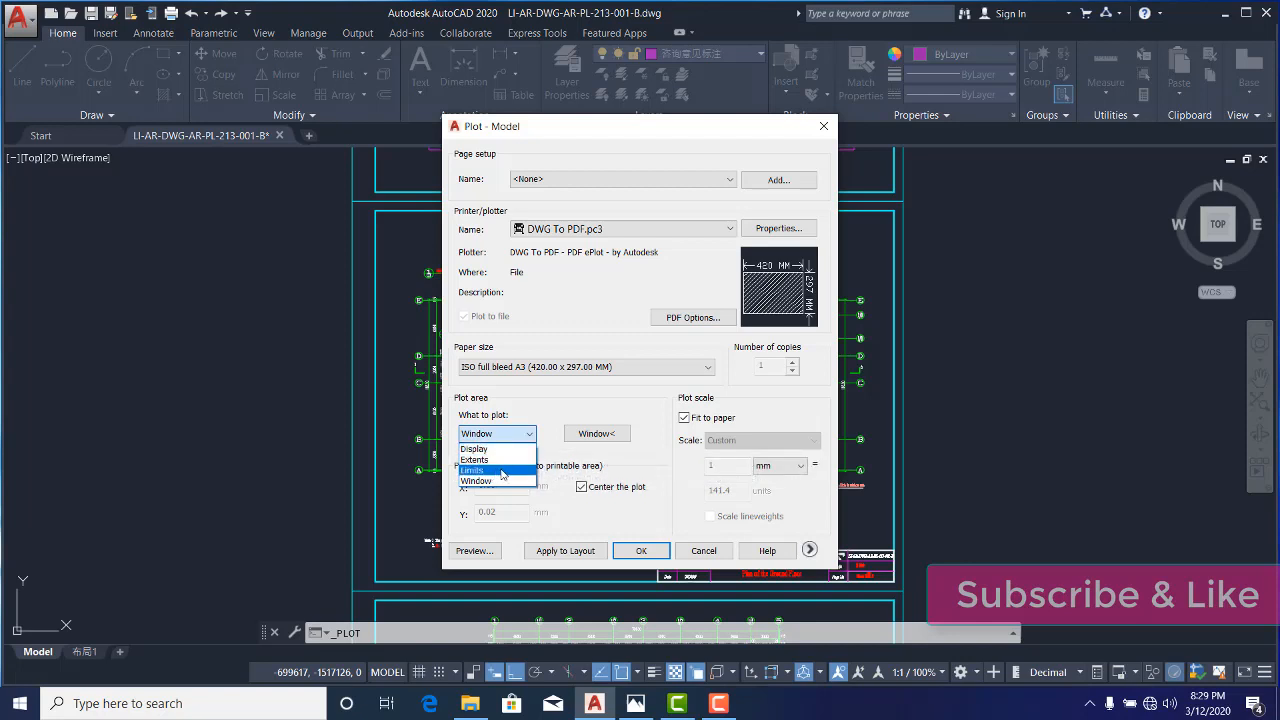
{"action": "mouse_move", "coordinate": [477, 481]}
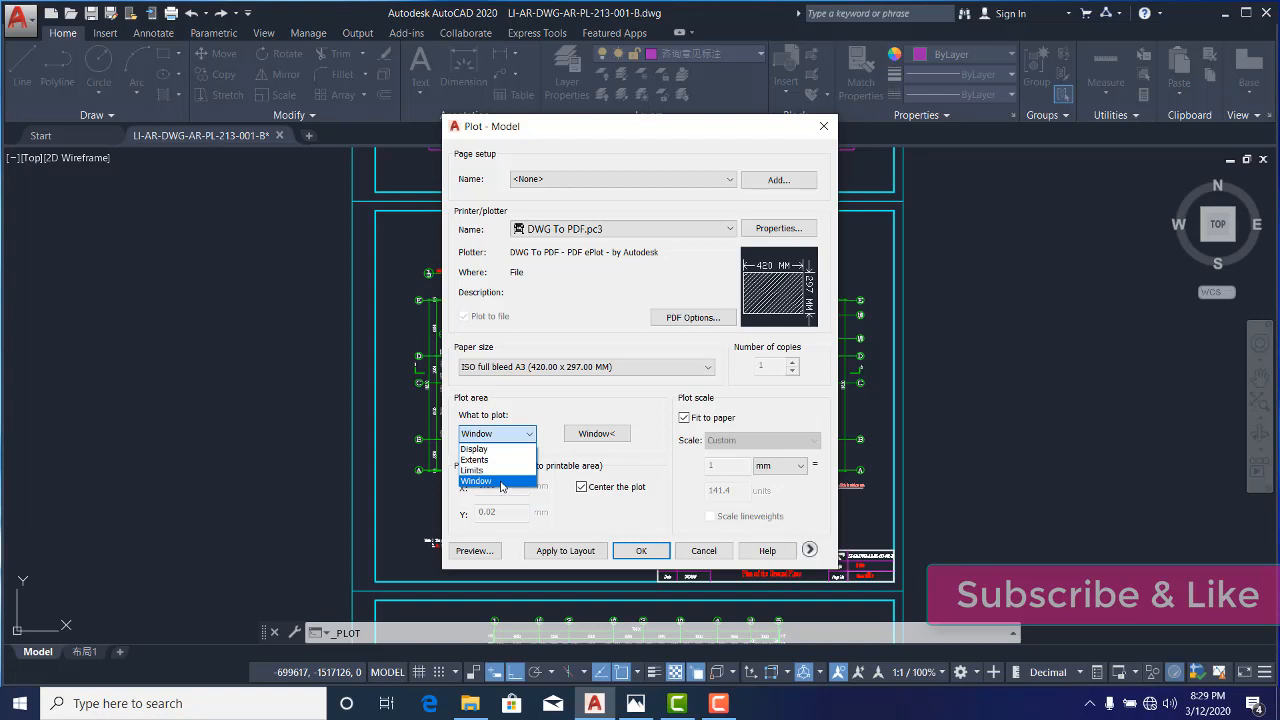
{"action": "left_click", "coordinate": [476, 481]}
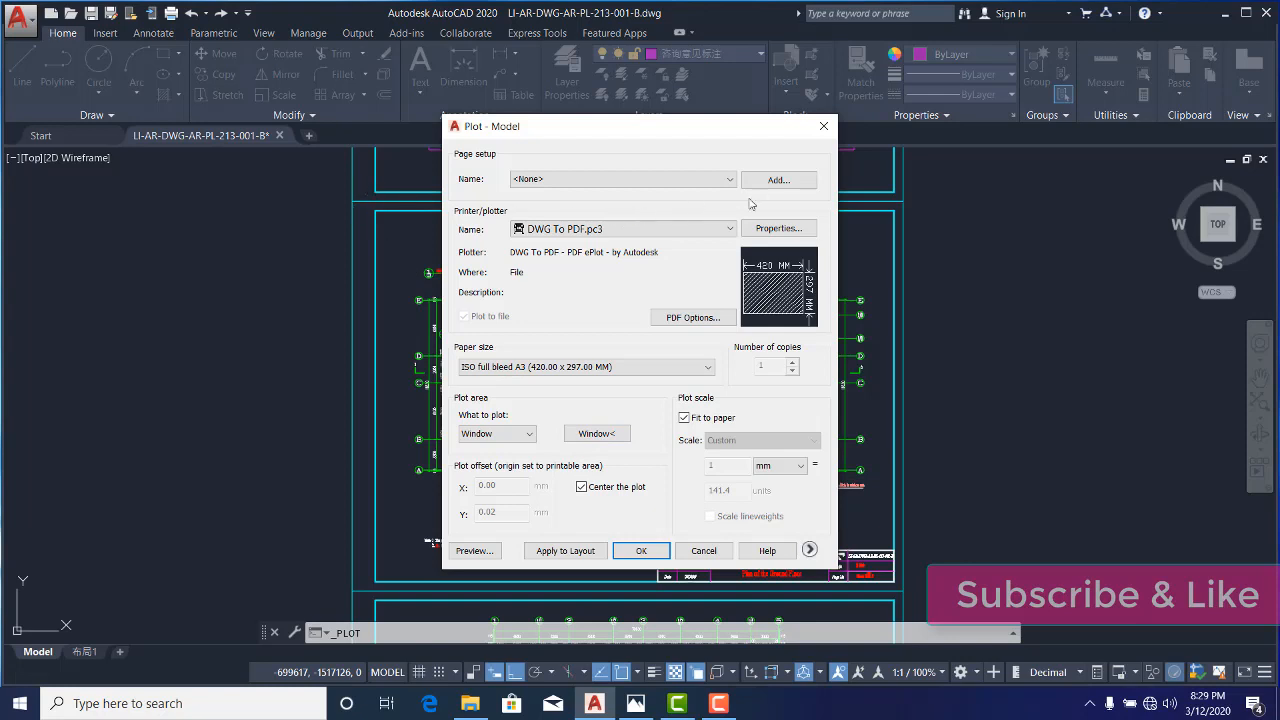
{"action": "mouse_move", "coordinate": [812, 598]}
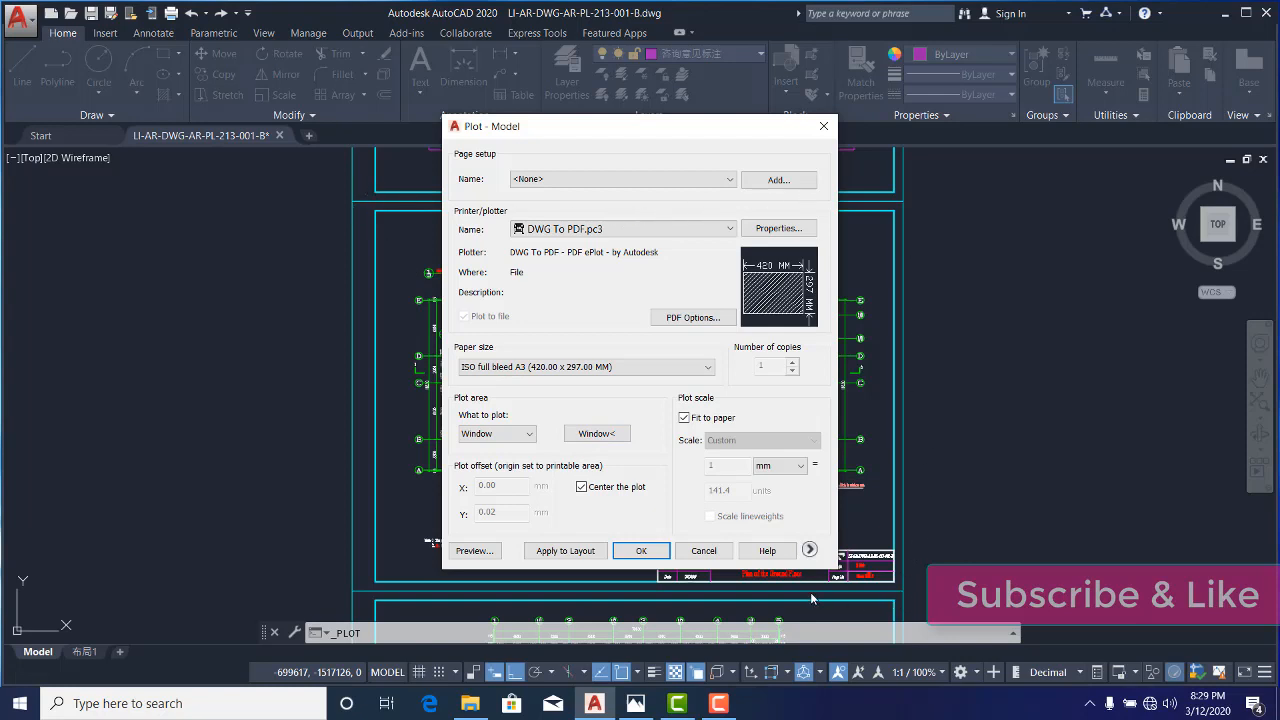
{"action": "mouse_move", "coordinate": [596, 433]}
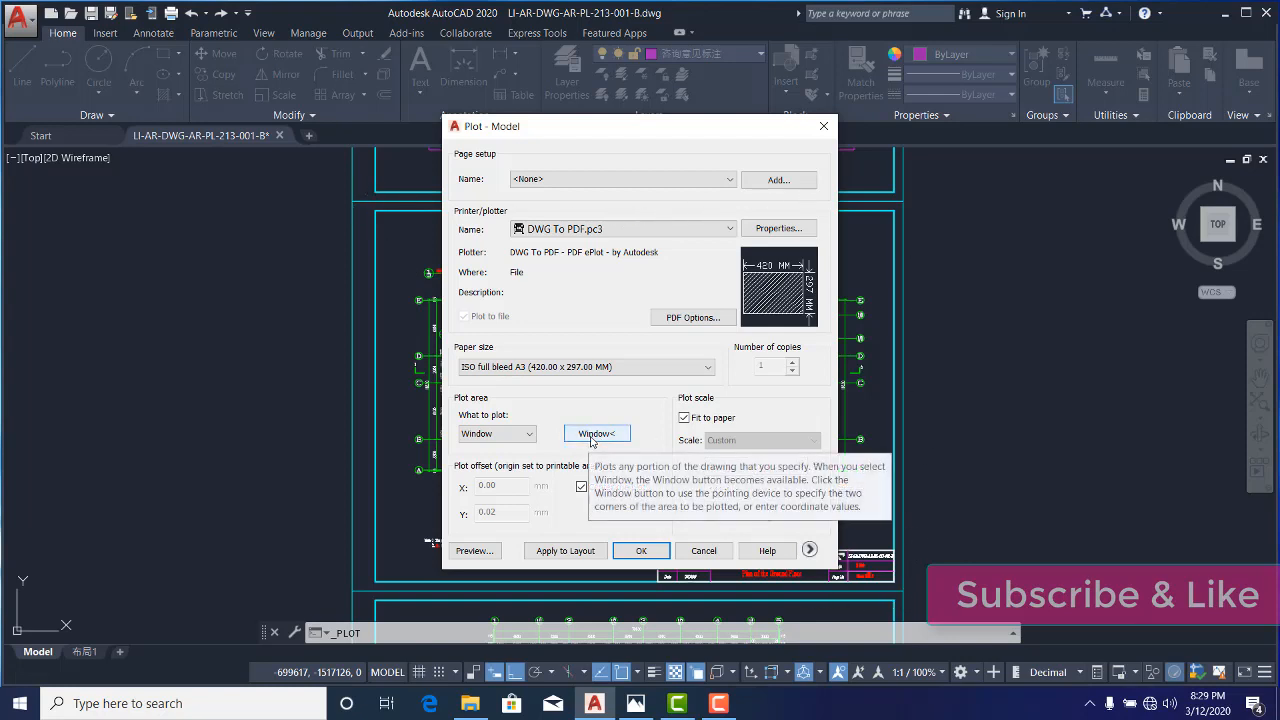
{"action": "left_click", "coordinate": [595, 433]}
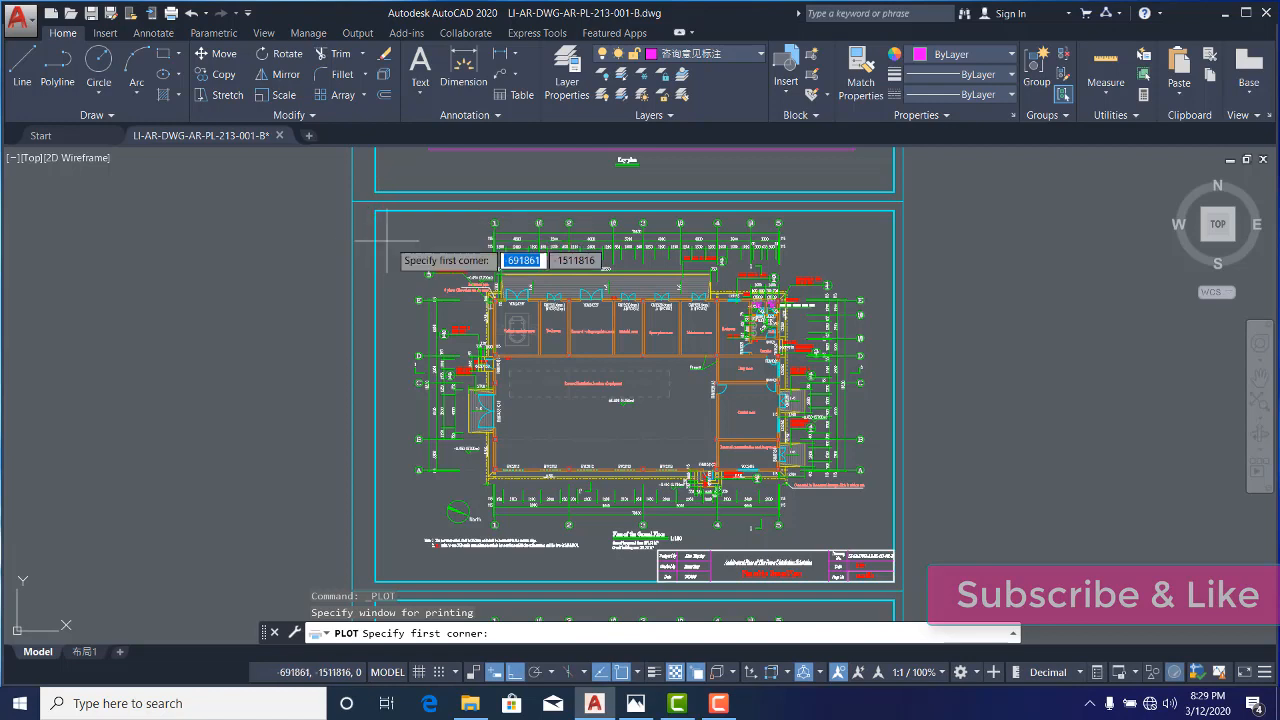
{"action": "mouse_move", "coordinate": [367, 233]}
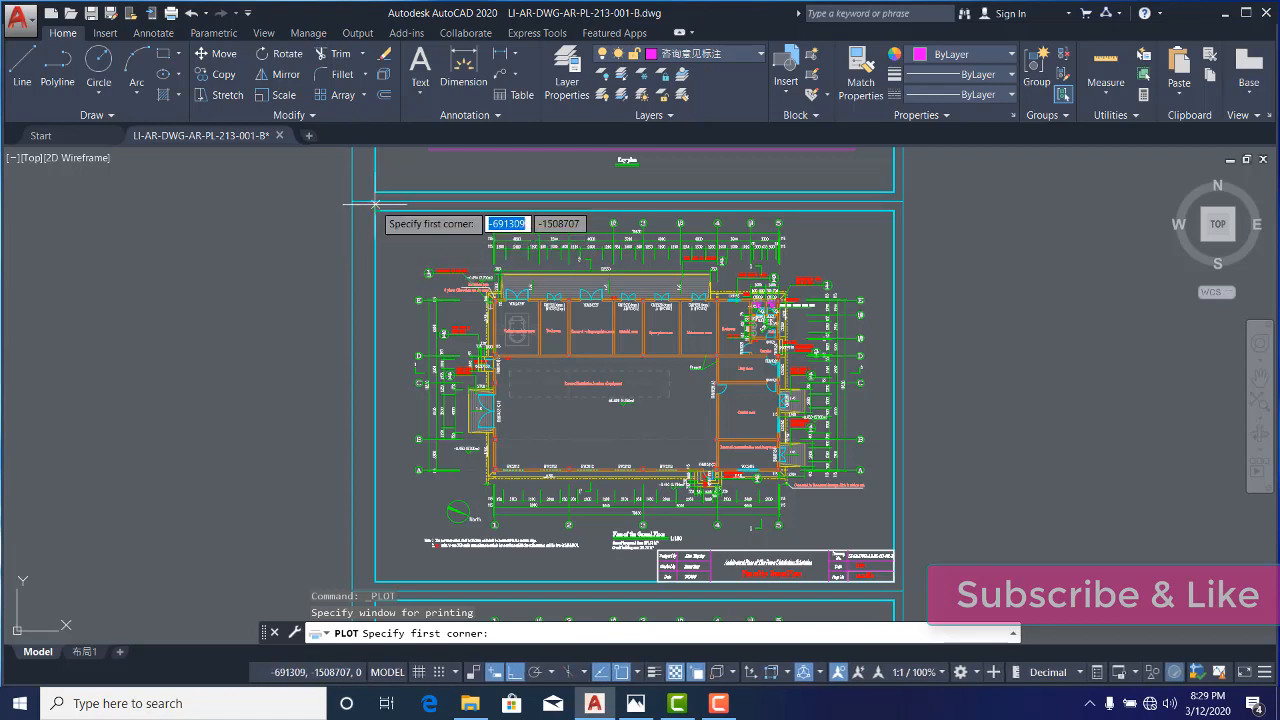
Set the plot window's first corner at the sheet border's top-left
{"action": "left_click", "coordinate": [374, 205]}
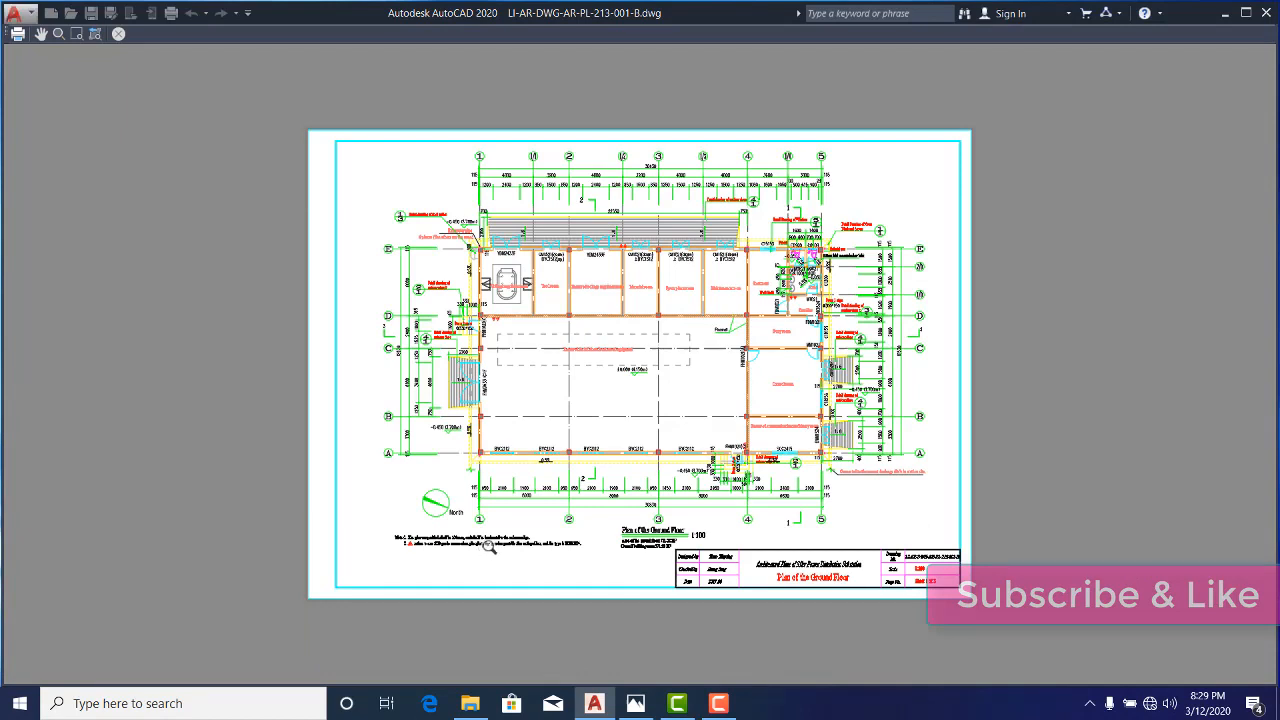
{"action": "mouse_move", "coordinate": [810, 364]}
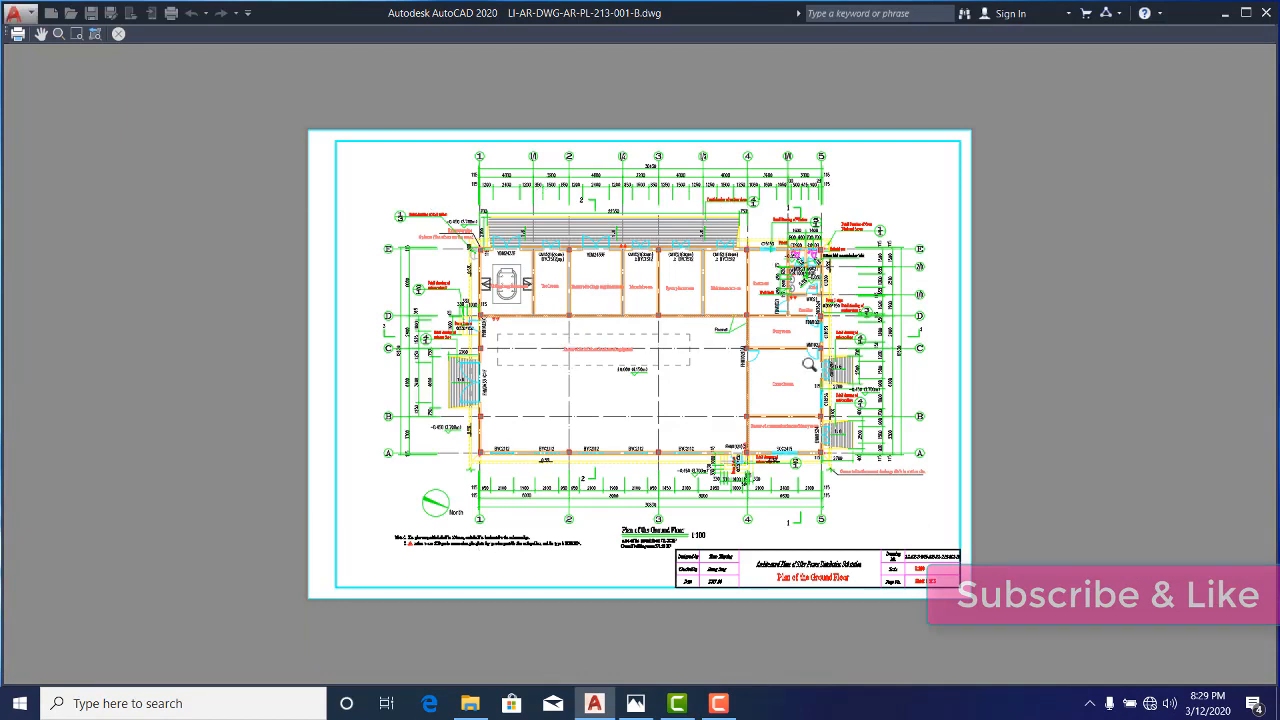
{"action": "mouse_move", "coordinate": [305, 142]}
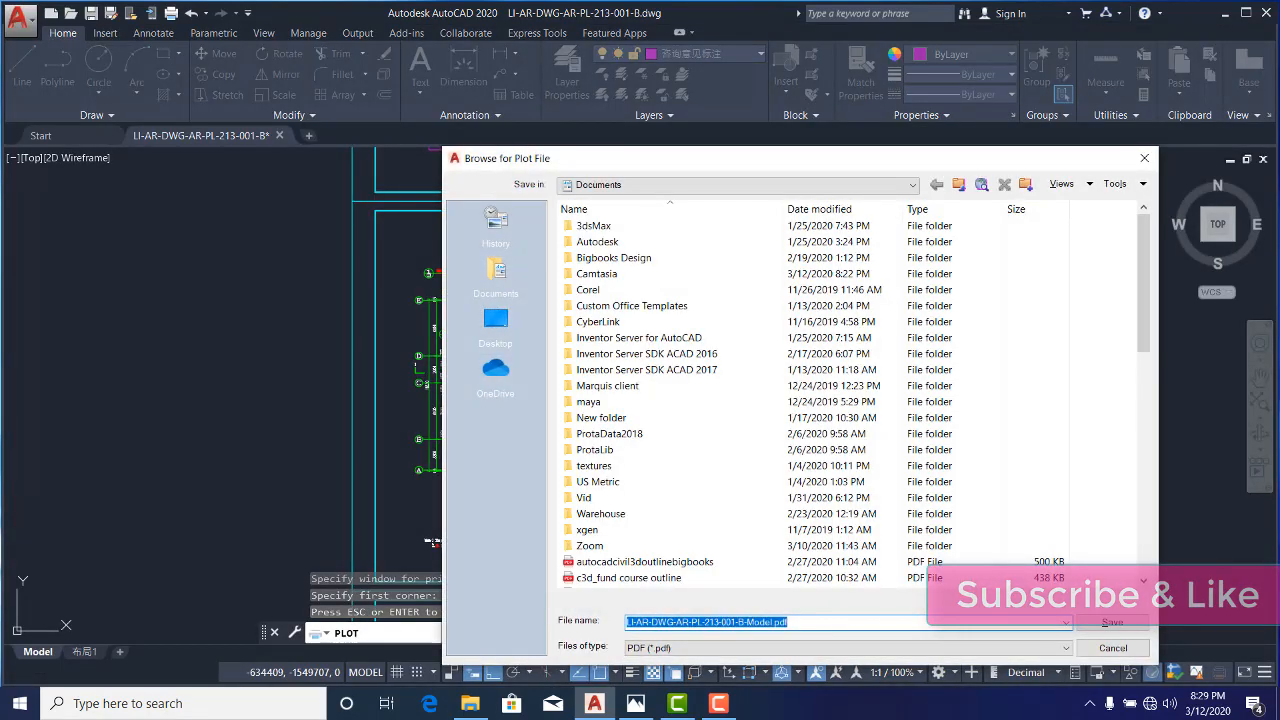
Name the plot file BigbooksXX and save the PDF to the Desktop
{"action": "left_click", "coordinate": [805, 622]}
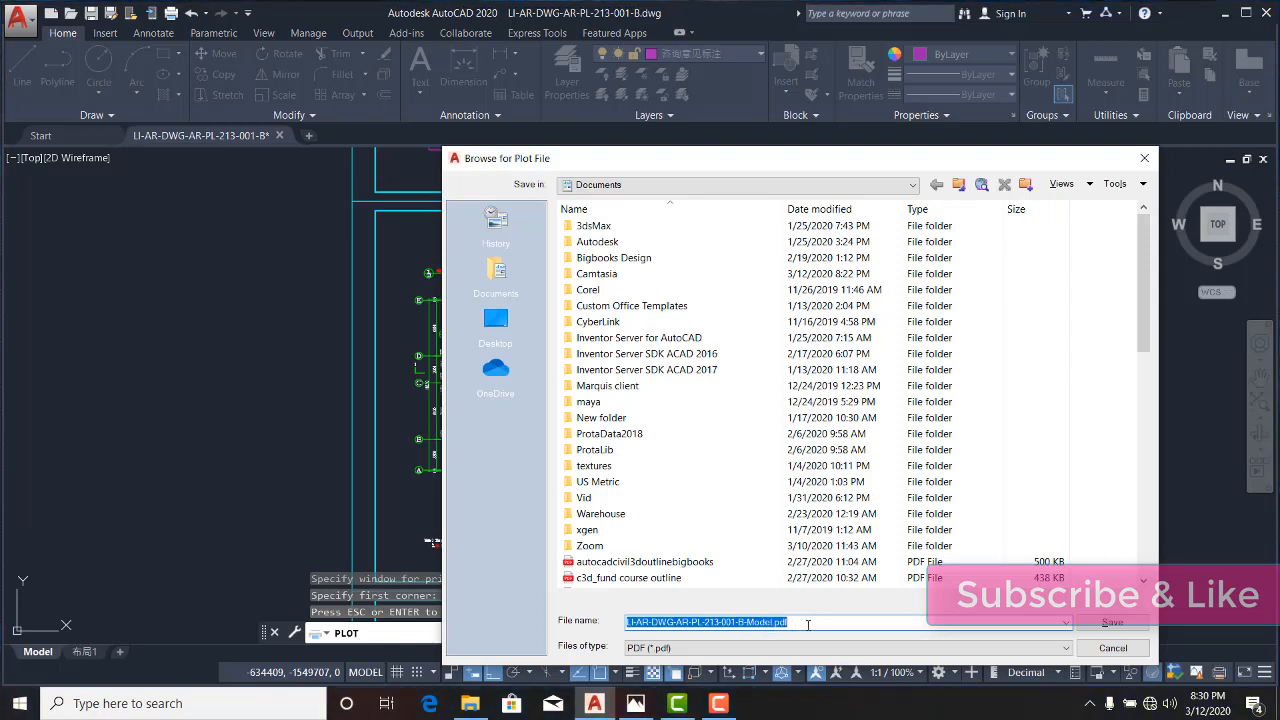
{"action": "type", "text": "bigb"}
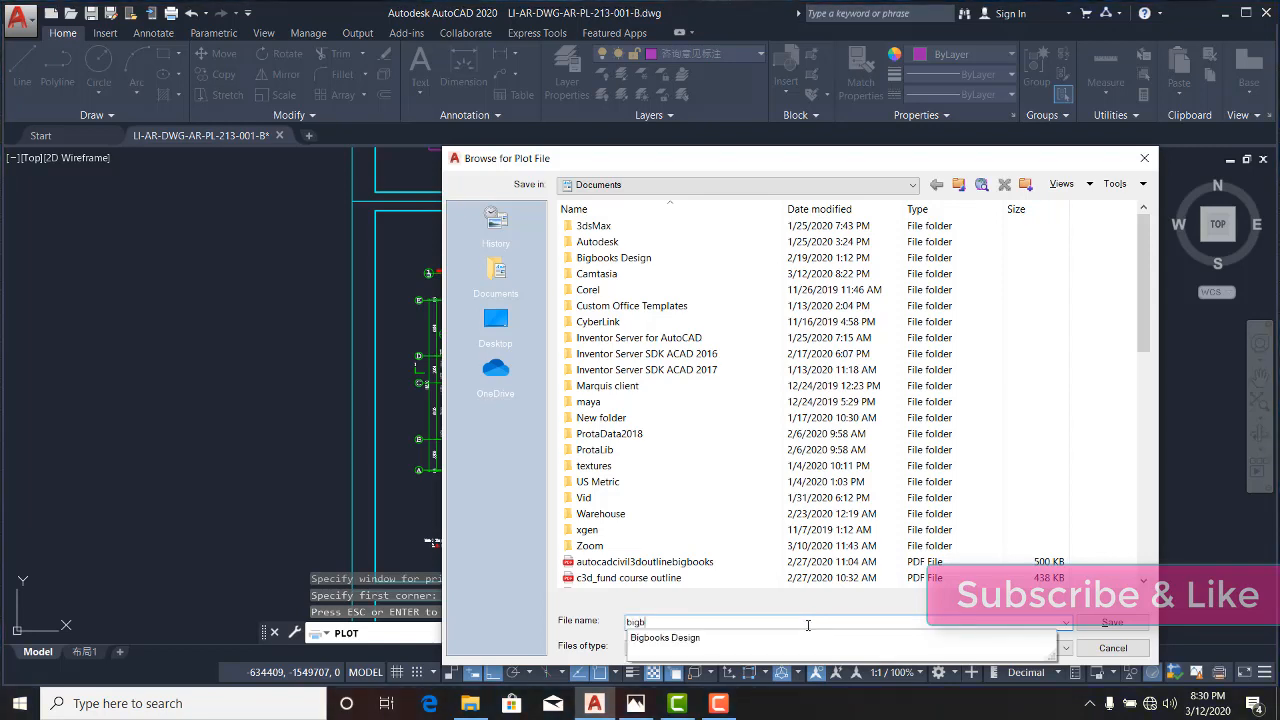
{"action": "type", "text": "Bigbooks D"}
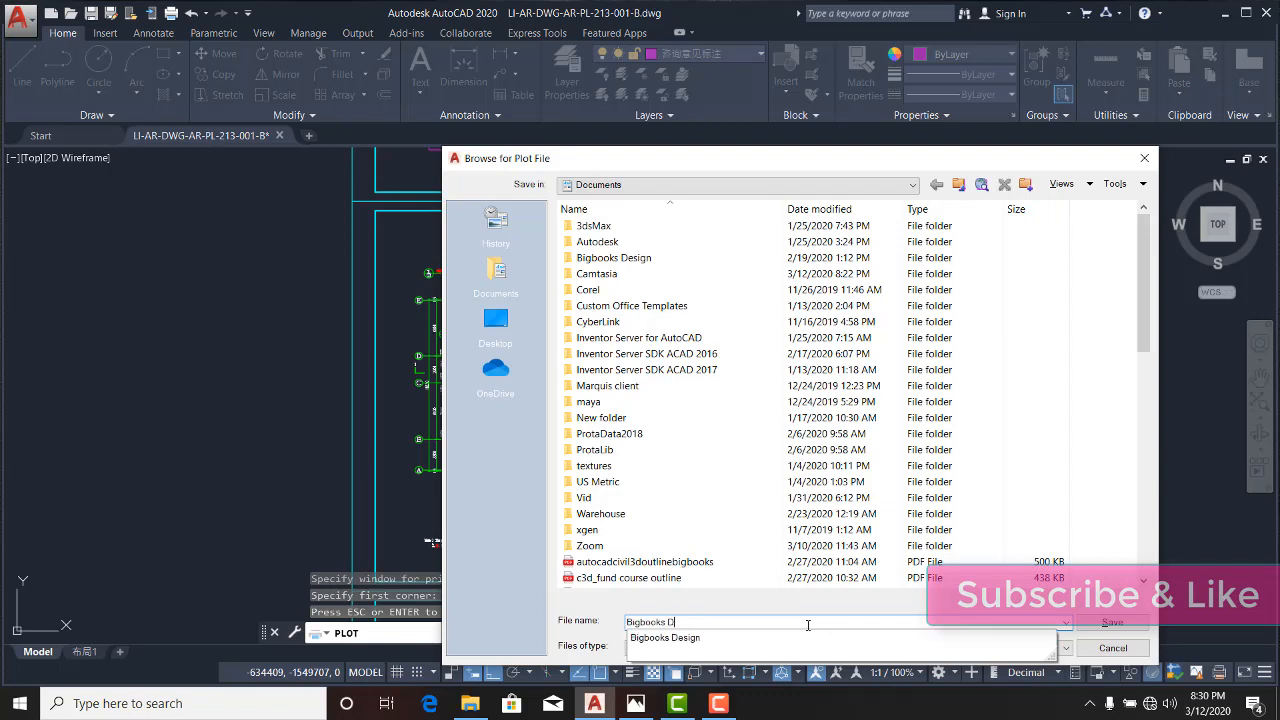
{"action": "key", "text": "Backspace"}
{"action": "type", "text": "XX"}
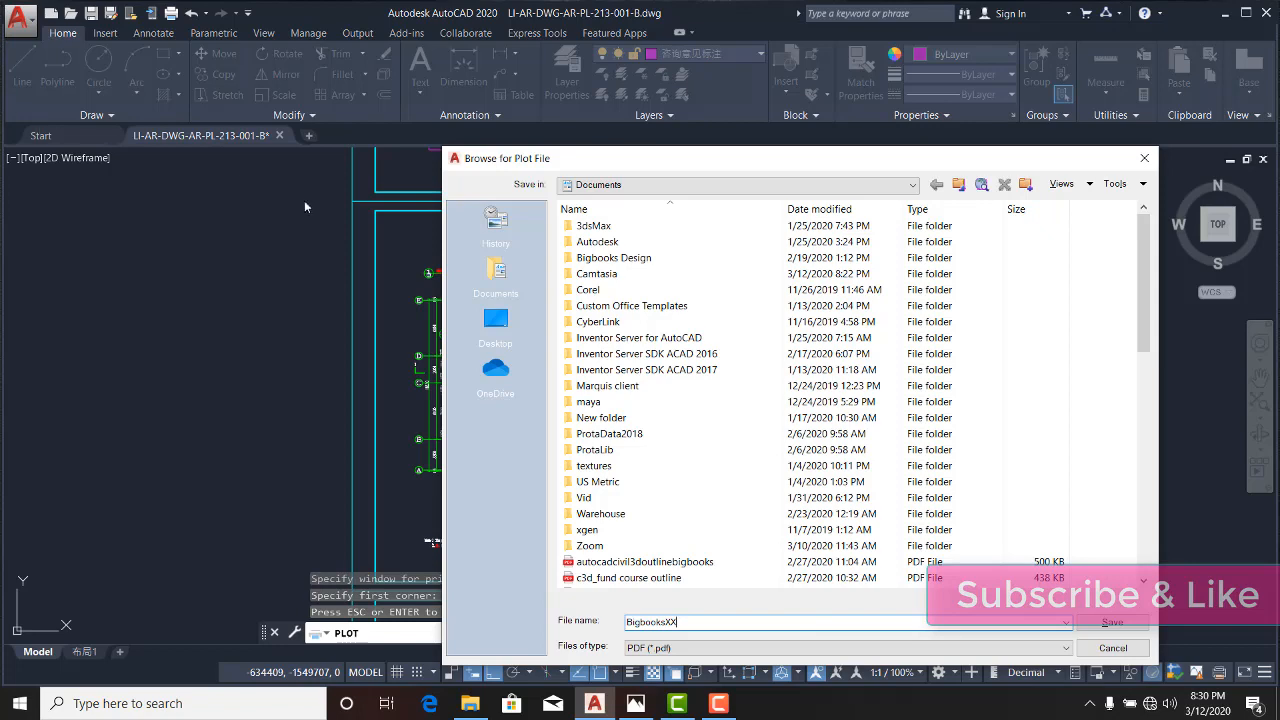
{"action": "left_click", "coordinate": [496, 320]}
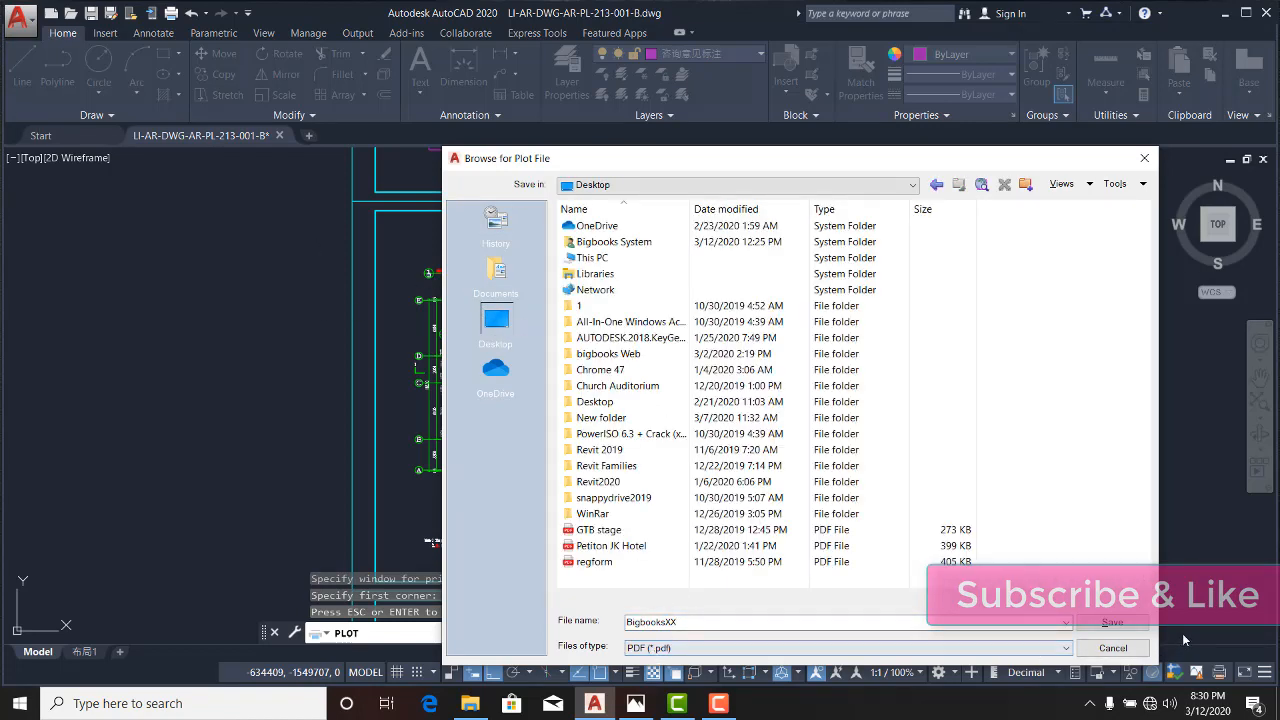
{"action": "left_click", "coordinate": [1112, 621]}
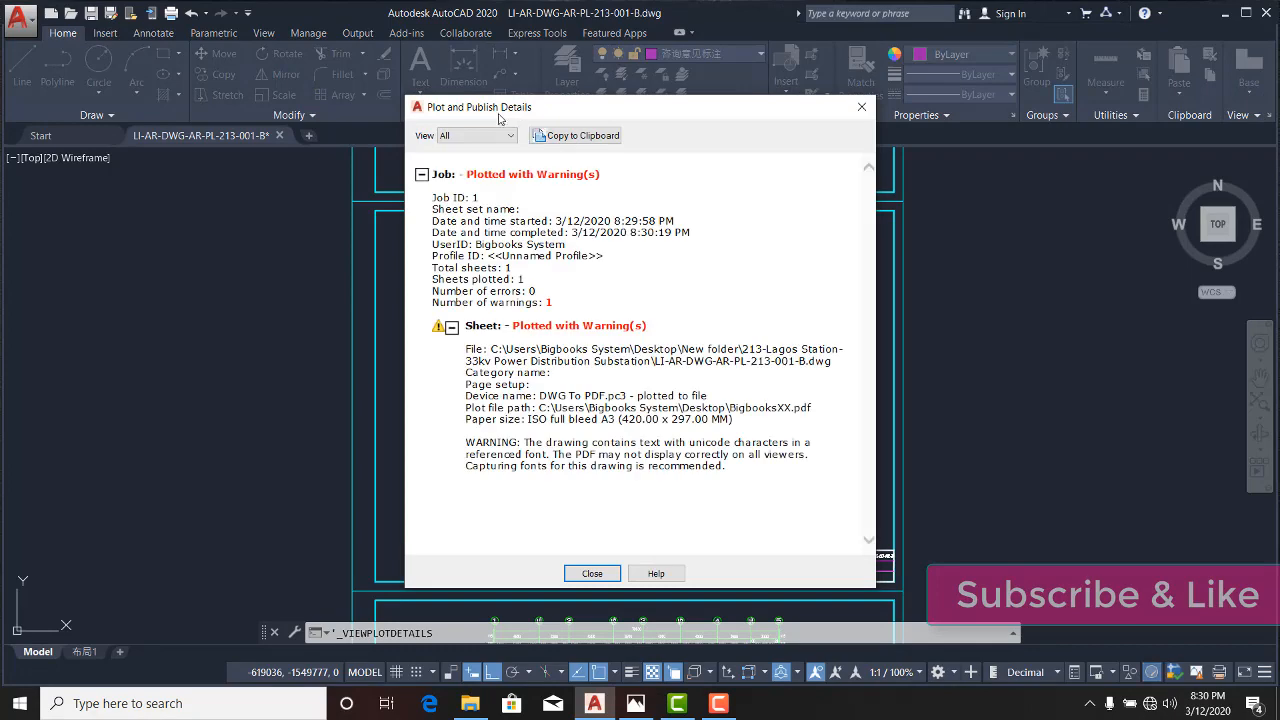
{"action": "mouse_move", "coordinate": [725, 360]}
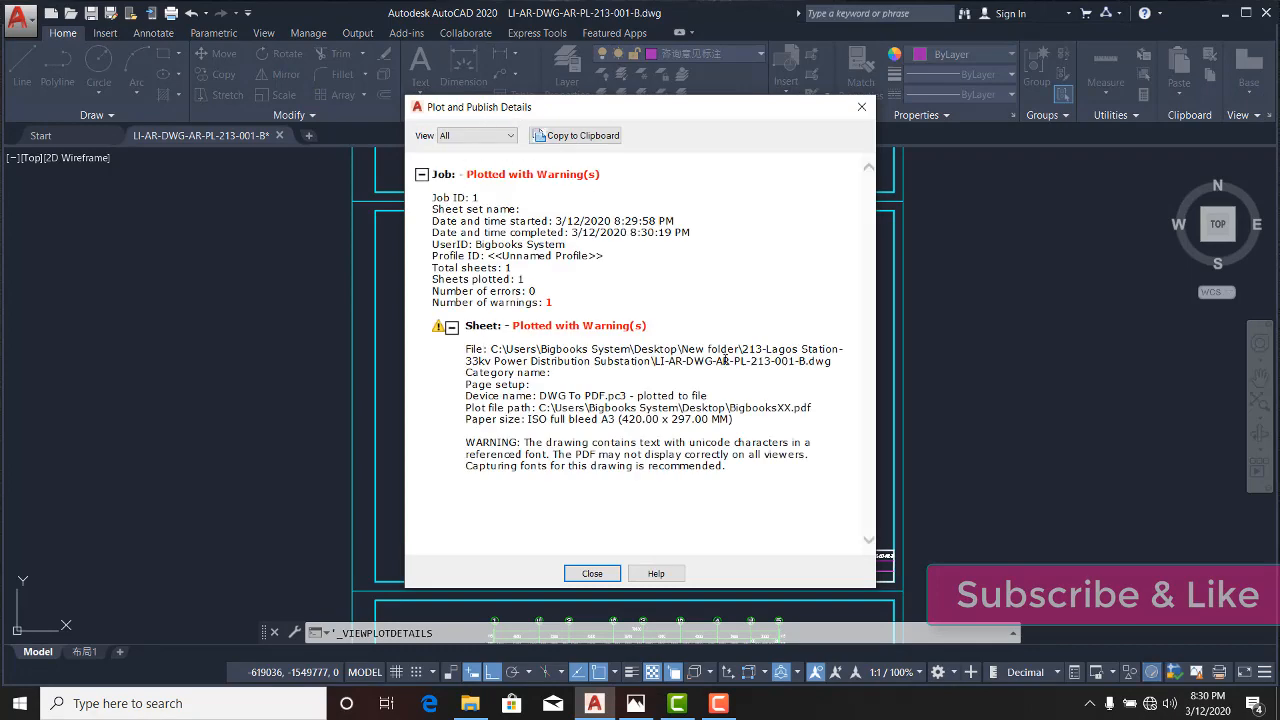
Close the Plot and Publish Details report for BigbooksXX.pdf
{"action": "left_click", "coordinate": [592, 573]}
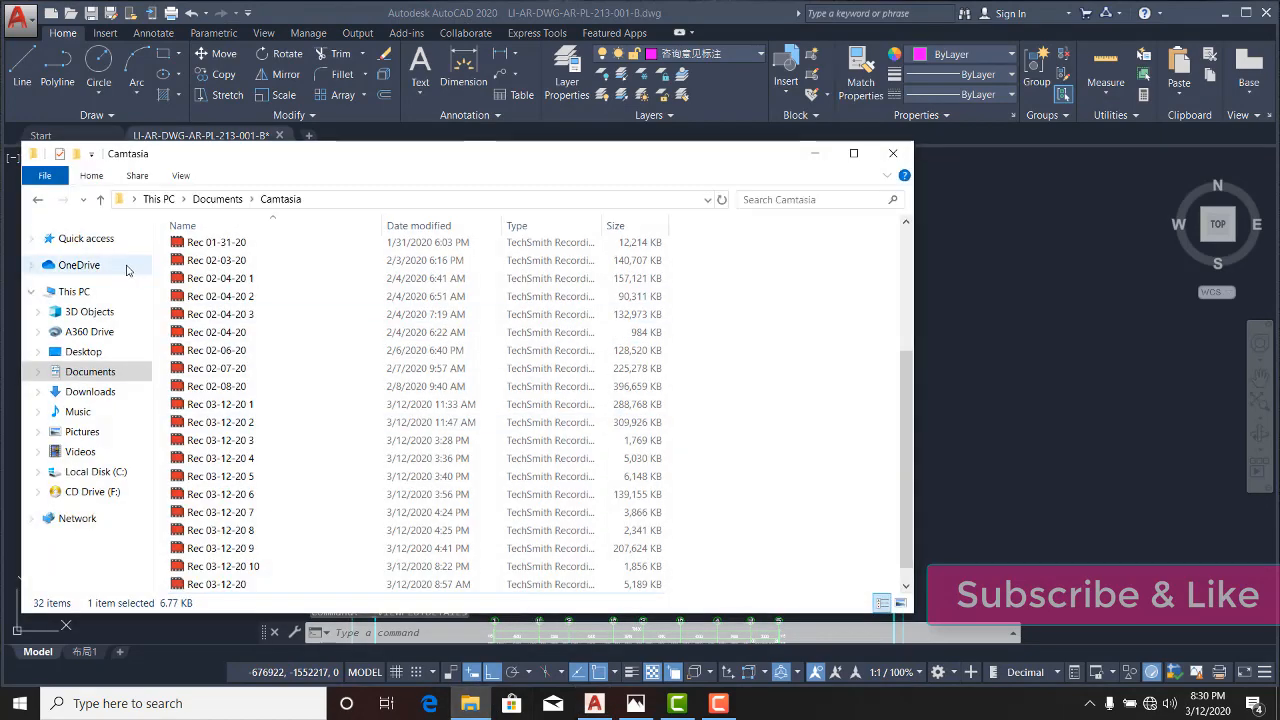
Navigate This PC > Desktop and open BigbooksXX.pdf in the browser
{"action": "left_click", "coordinate": [73, 291]}
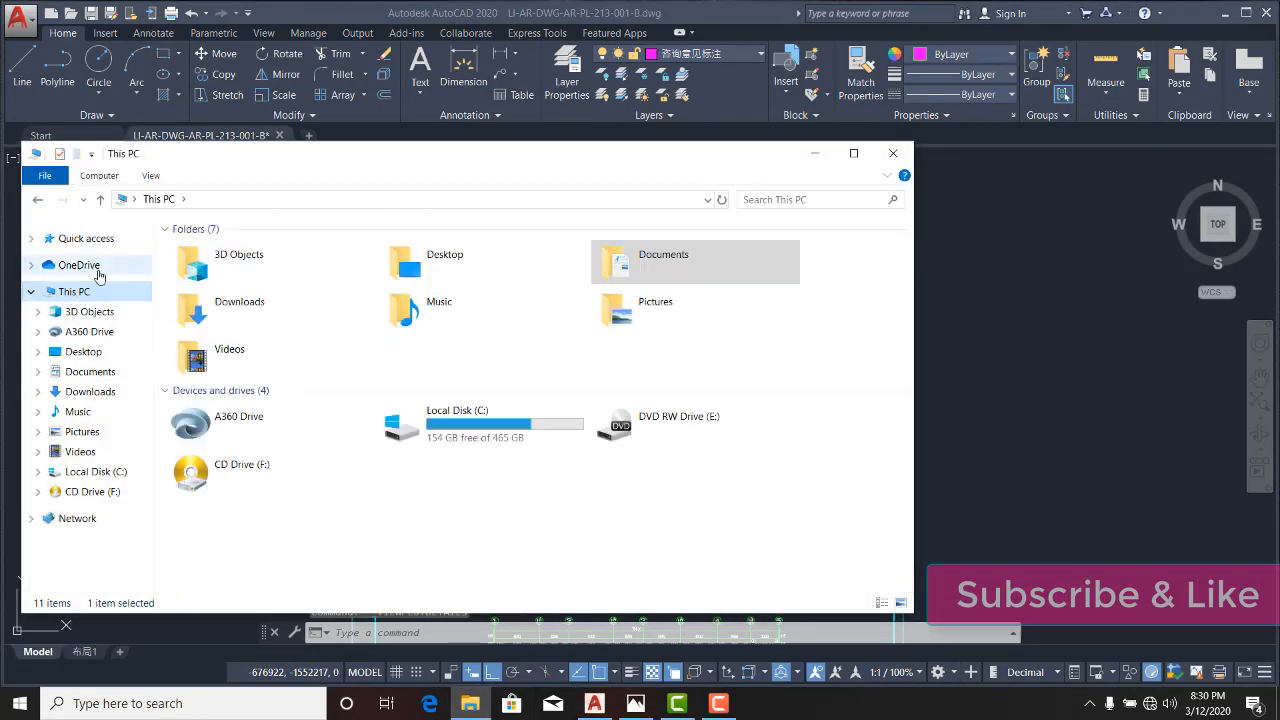
{"action": "left_click", "coordinate": [83, 351]}
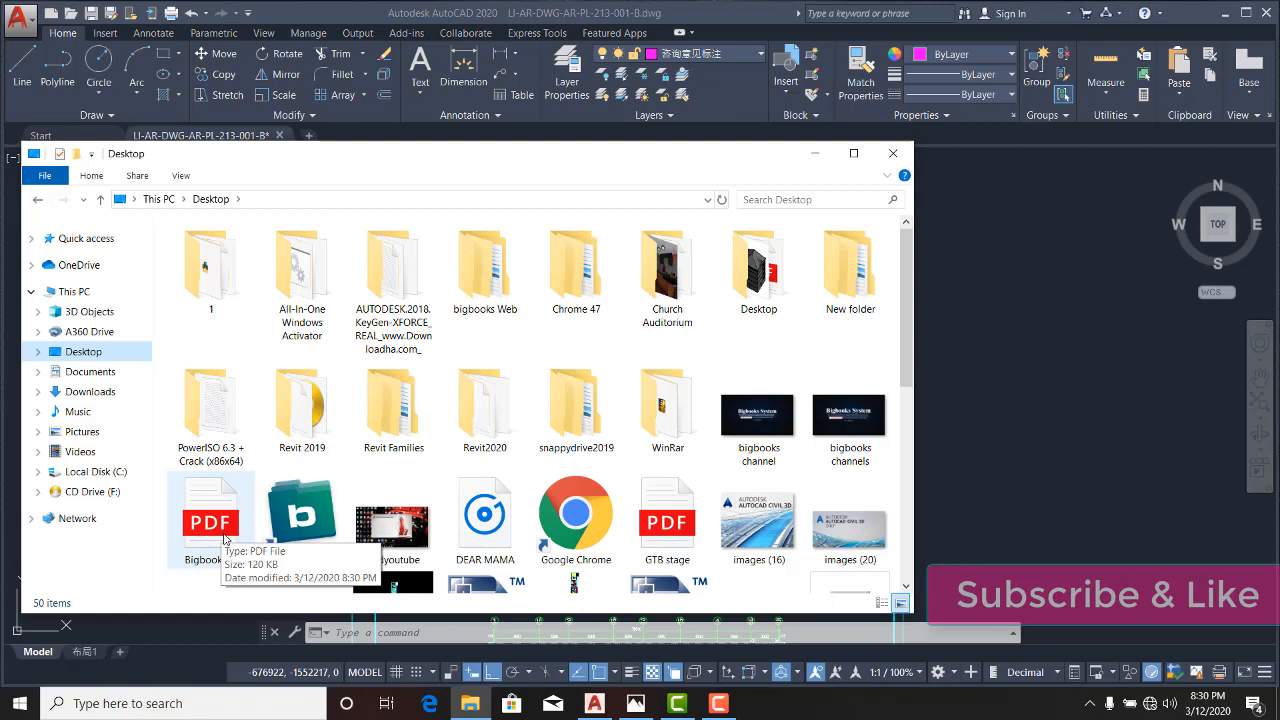
{"action": "left_click", "coordinate": [210, 520]}
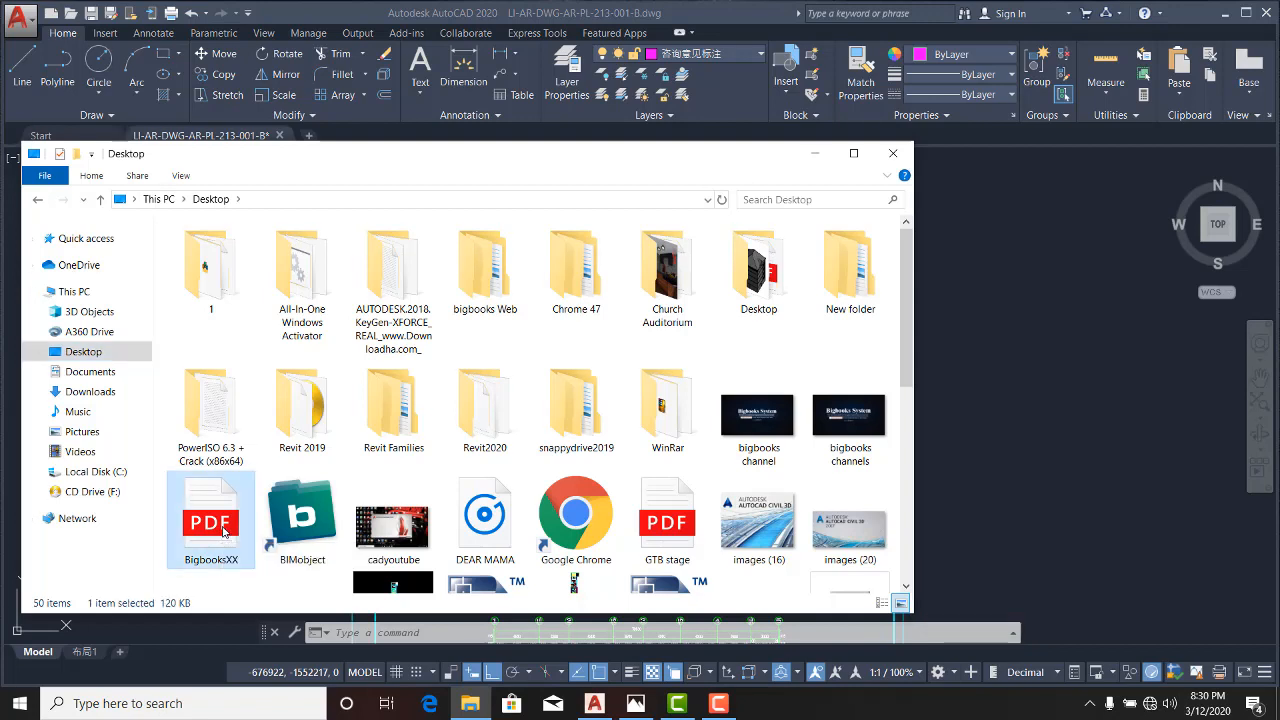
{"action": "double_click", "coordinate": [210, 522]}
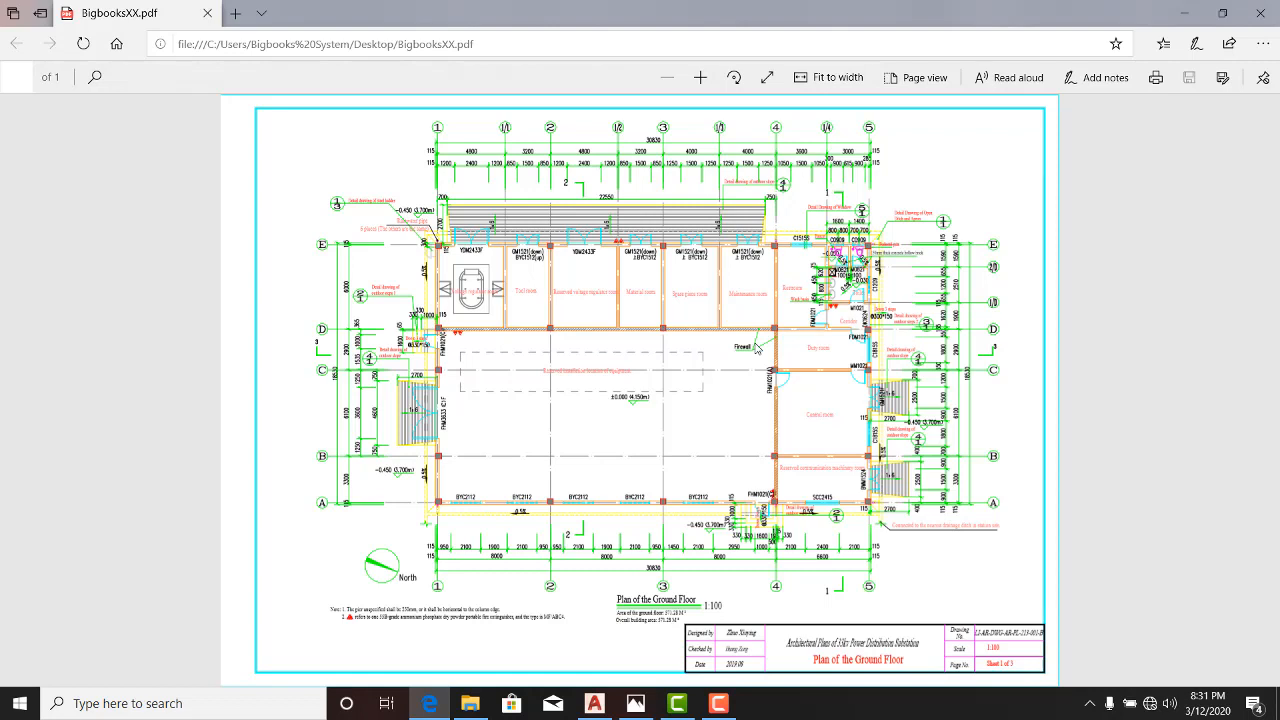
{"action": "mouse_move", "coordinate": [572, 261]}
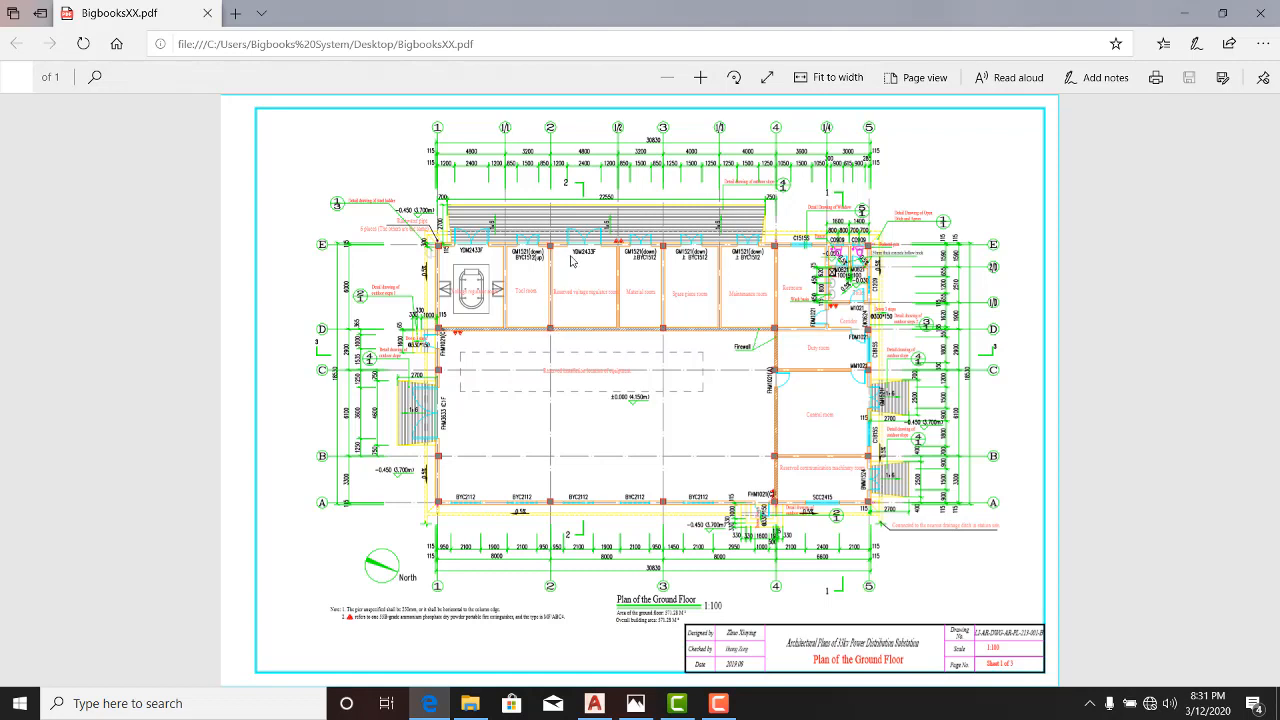
{"action": "mouse_move", "coordinate": [451, 176]}
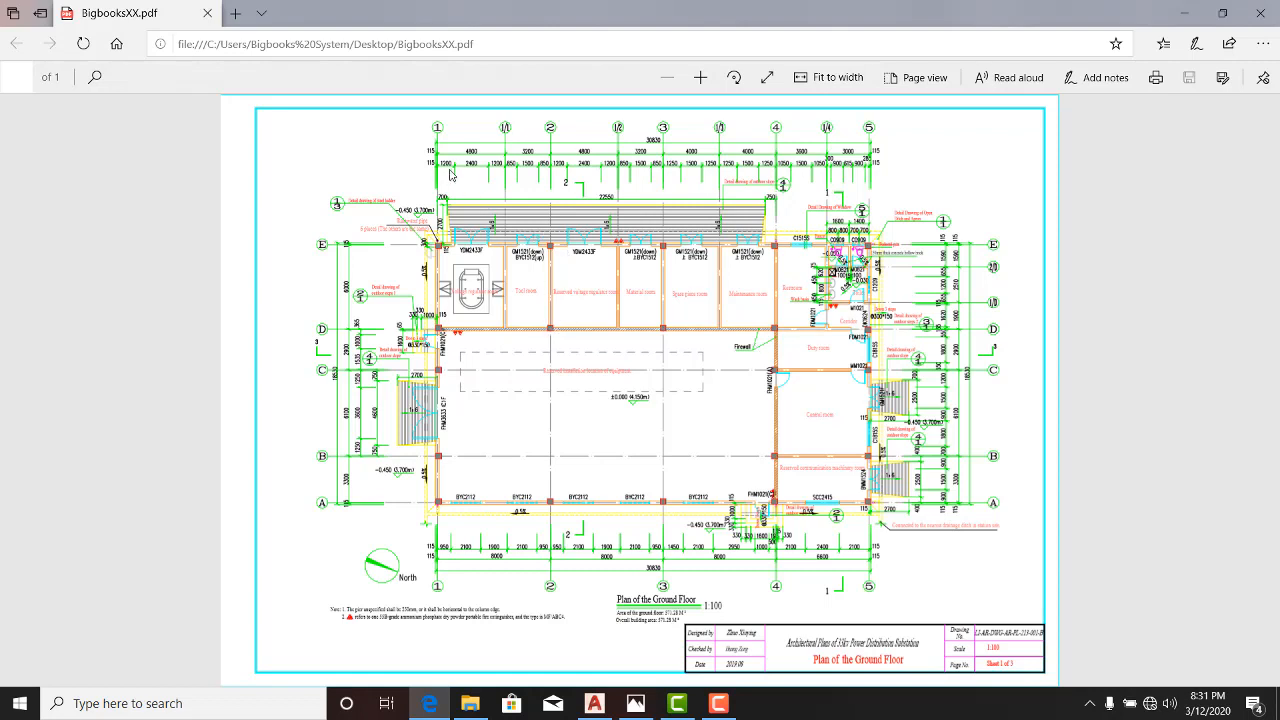
{"action": "mouse_move", "coordinate": [700, 137]}
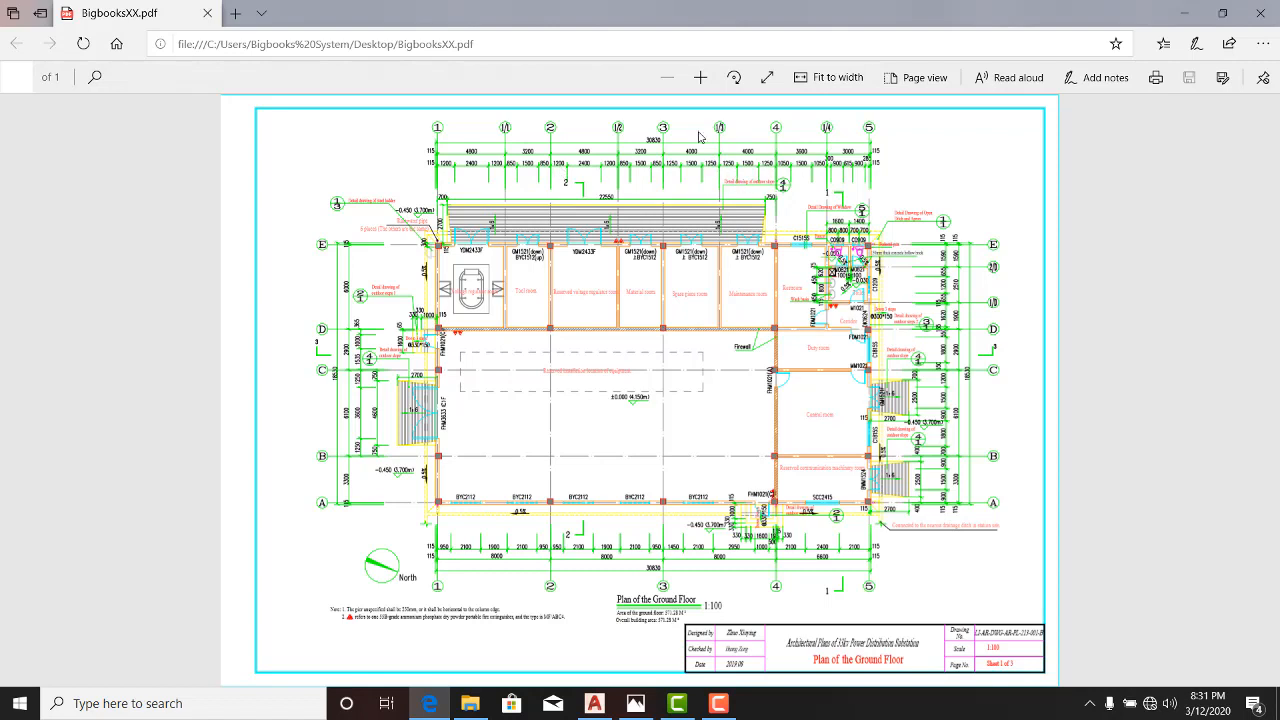
{"action": "mouse_move", "coordinate": [492, 145]}
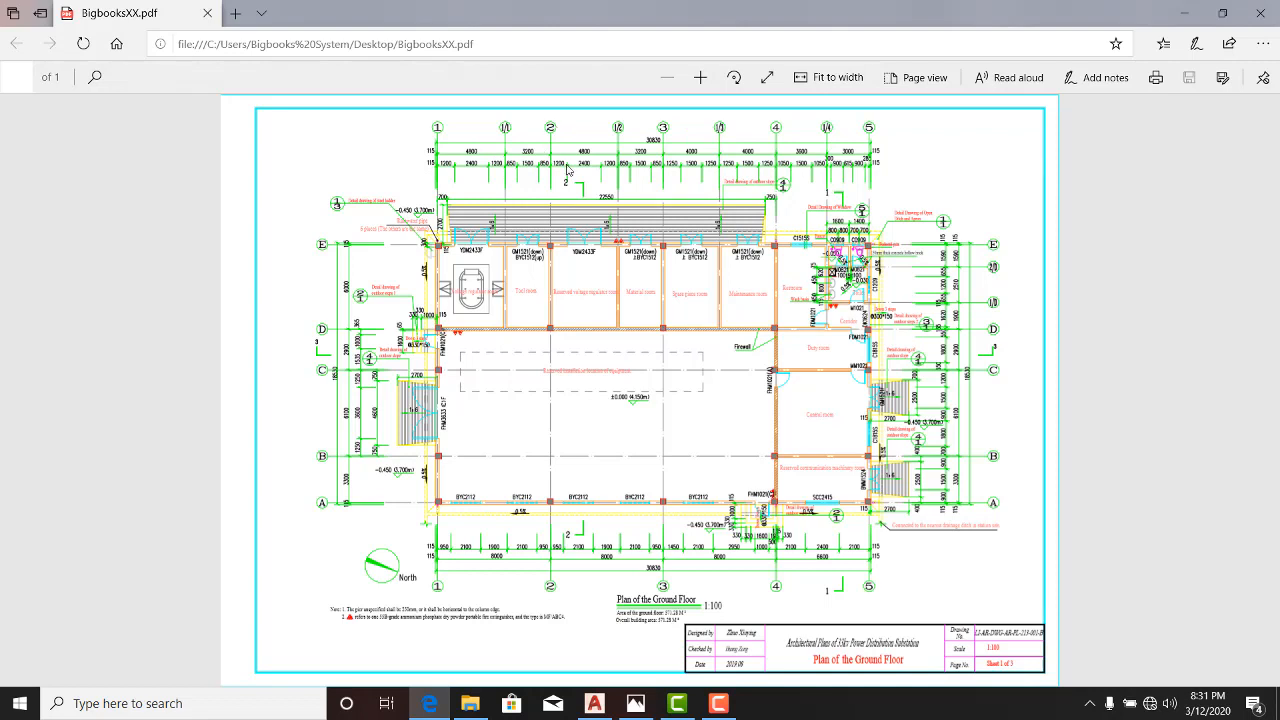
{"action": "mouse_move", "coordinate": [667, 174]}
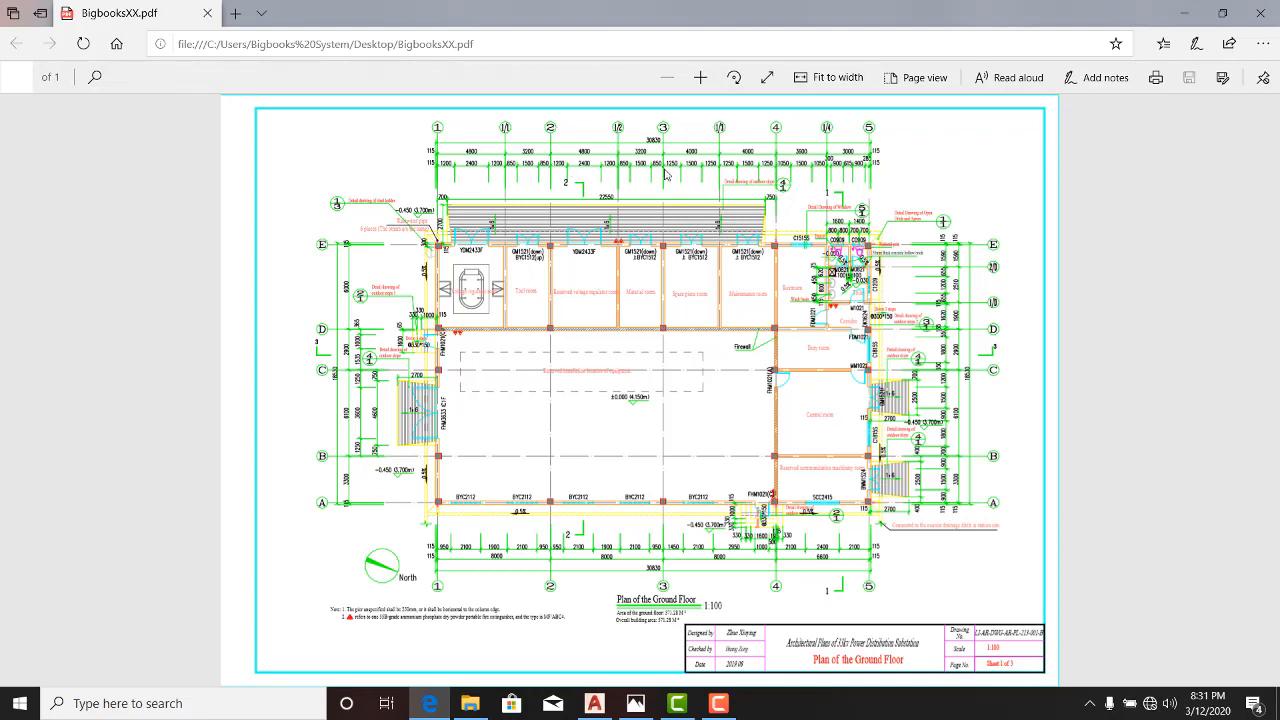